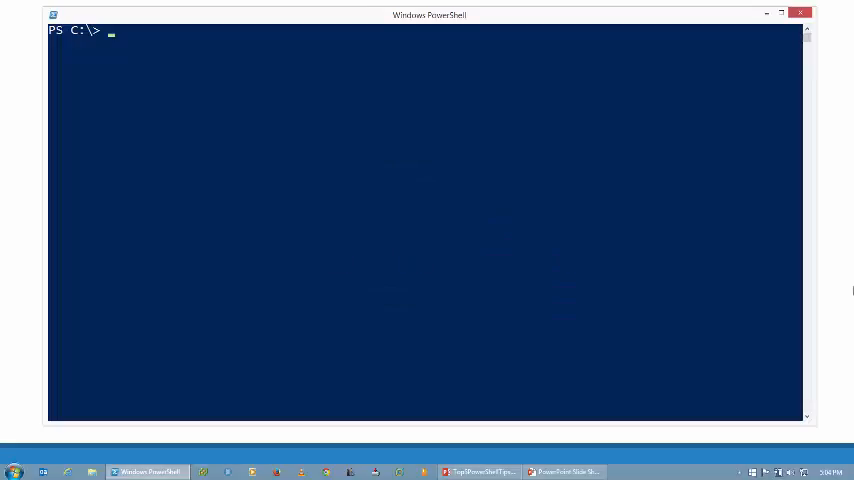
Step: Display the basic Get-Process help with get-help get-process and look it over
text(get)
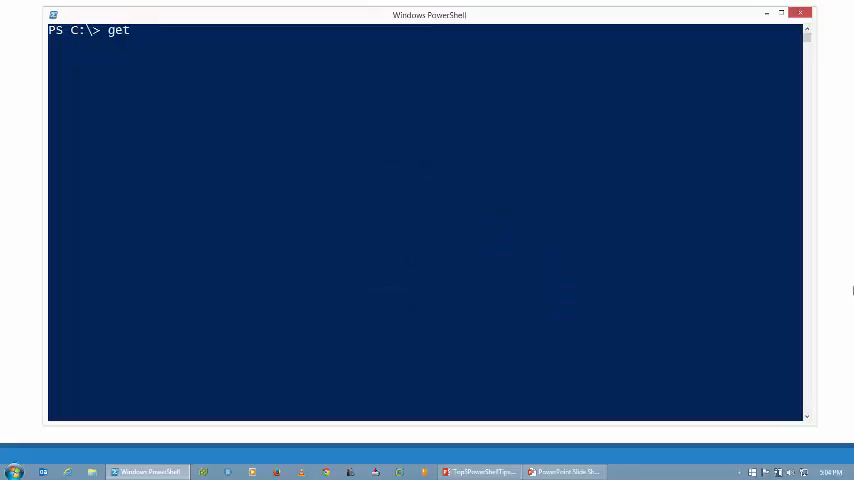
text(-hel)
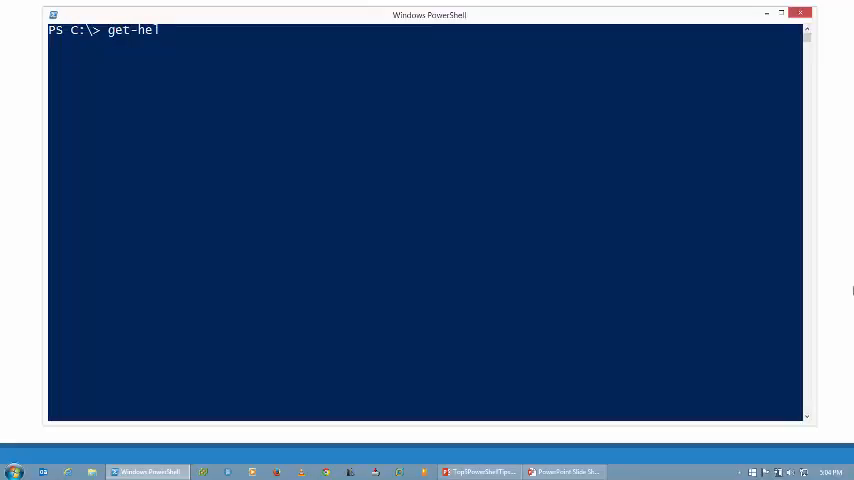
text(p get)
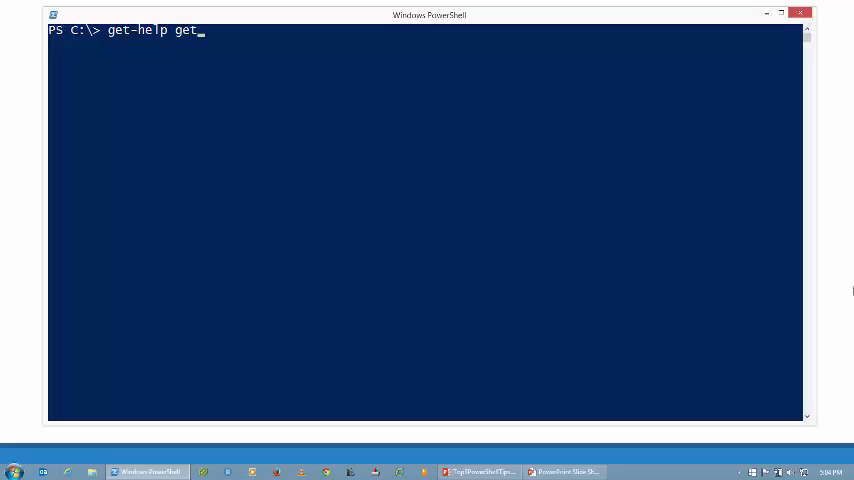
text(-process)
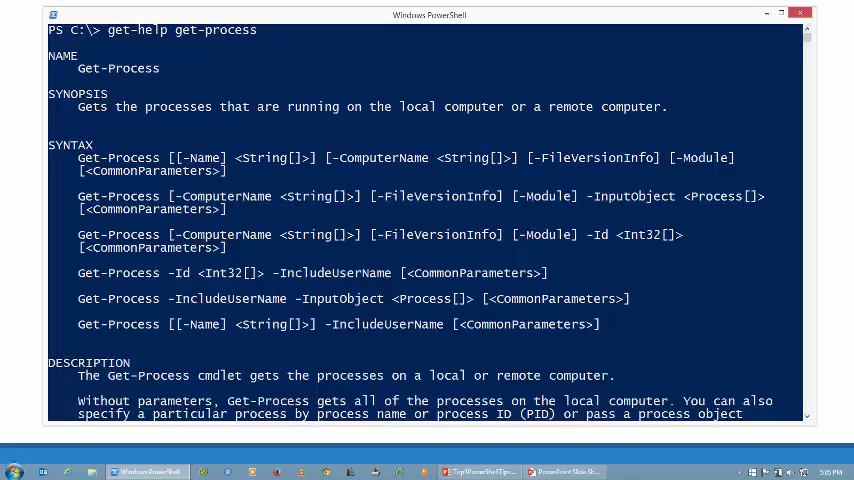
mouse_move(724, 172)
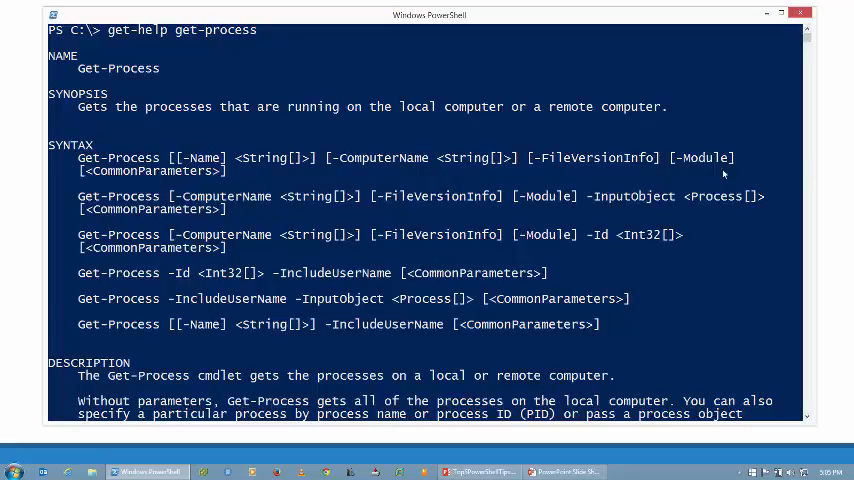
scroll(down, 3)
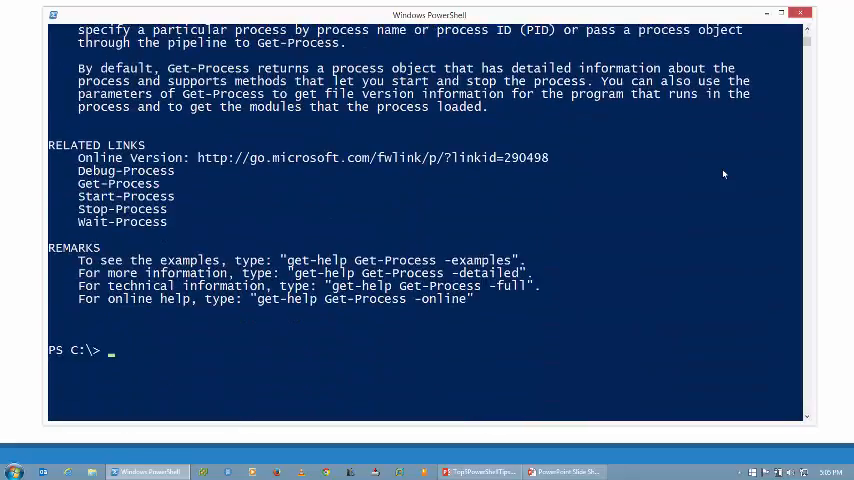
scroll(up, 3)
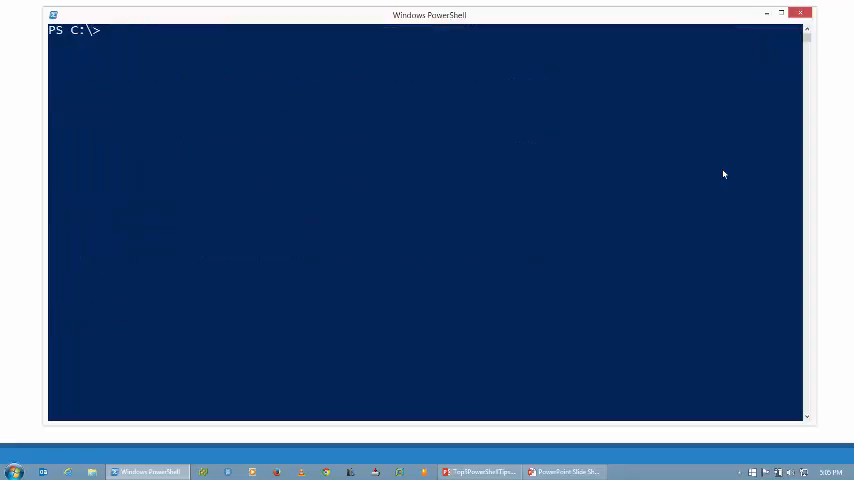
Step: Run get-help get-process -full and read through the syntax and parameters
text(get-help get-process)
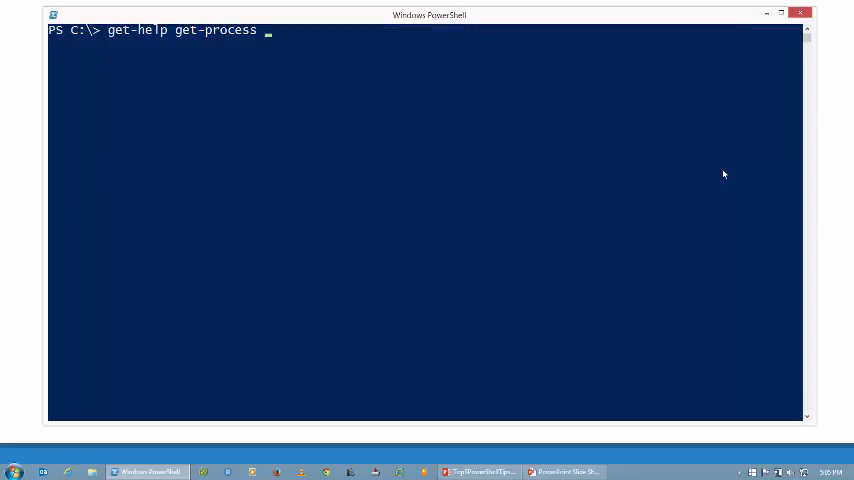
text(-full)
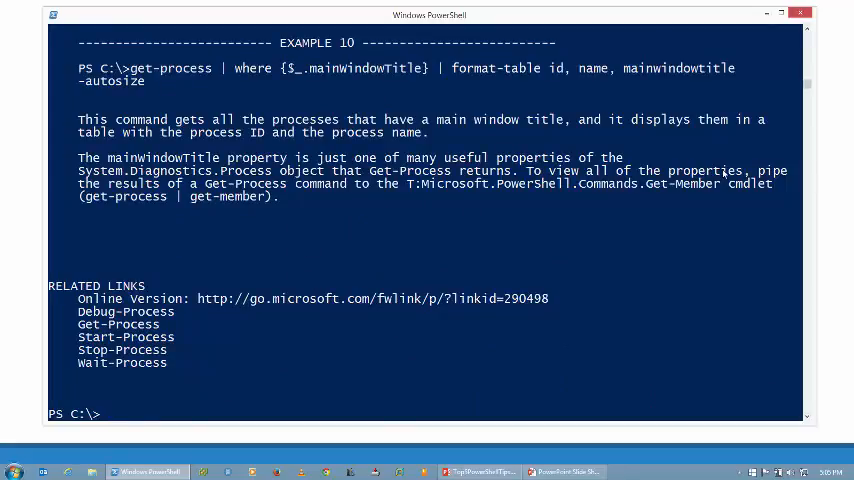
mouse_move(806, 84)
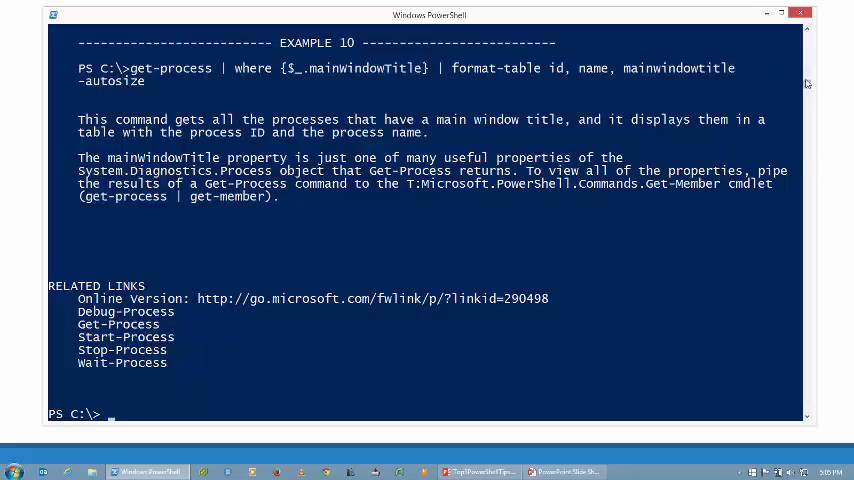
text(get-help get-process -full)
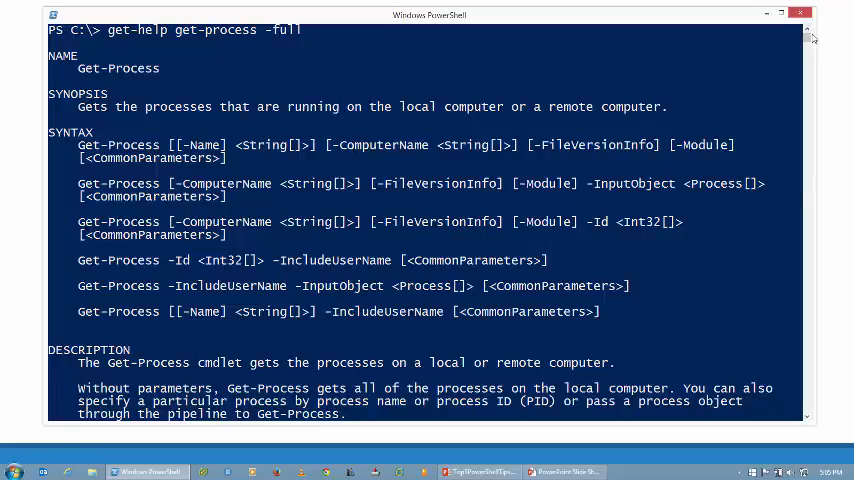
scroll(down, 3)
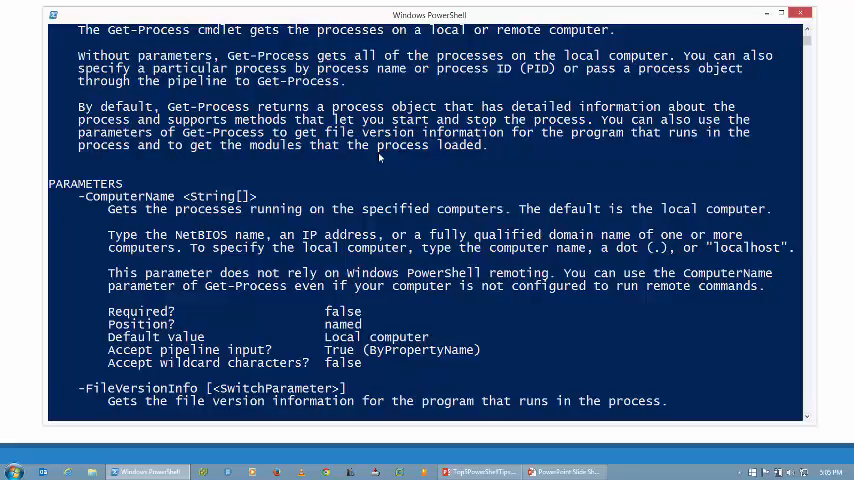
scroll(down, 3)
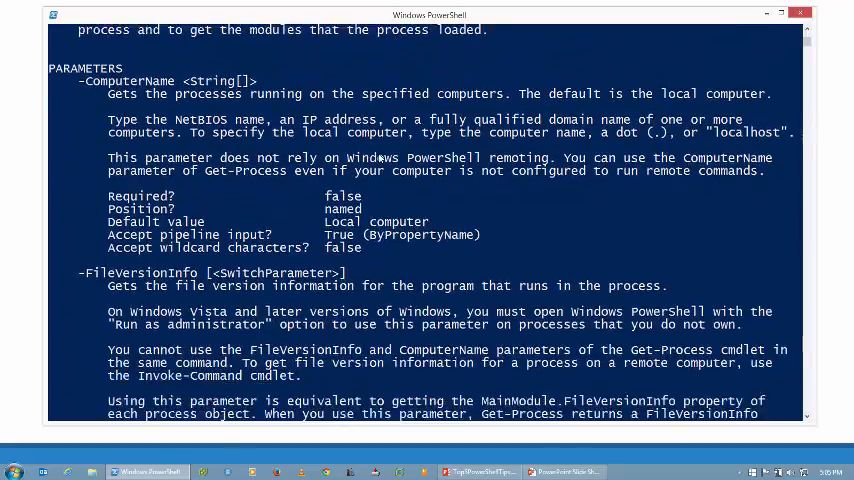
scroll(down, 3)
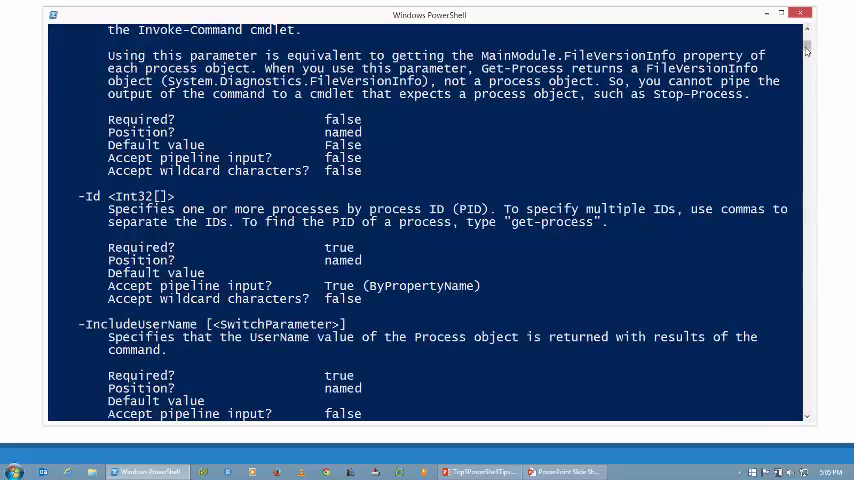
scroll(down, 3)
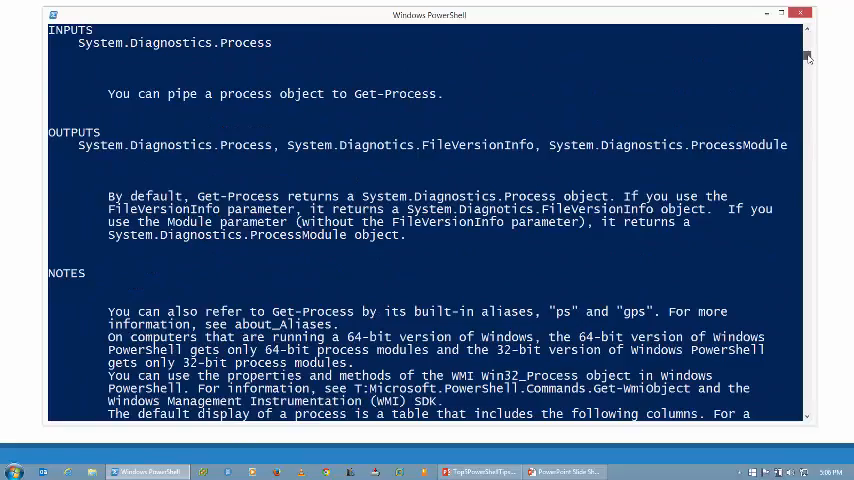
Step: Read the notes and examples of the full Get-Process help, then clear the console with cls
scroll(down, 3)
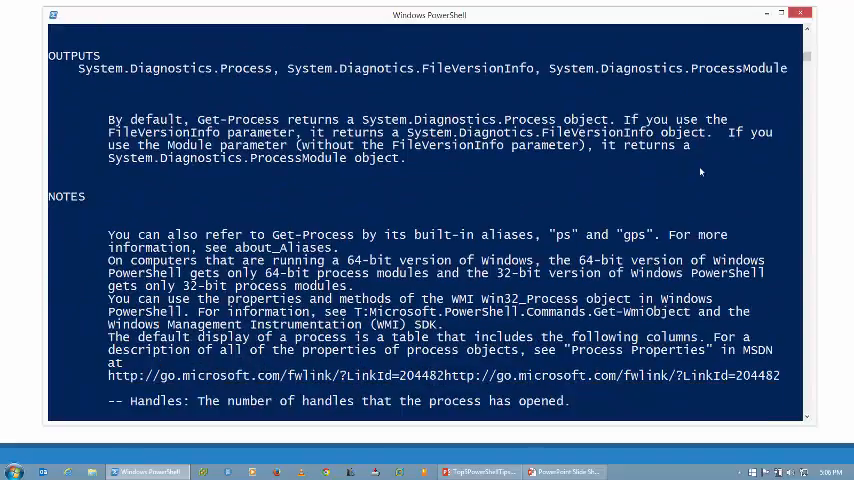
scroll(down, 3)
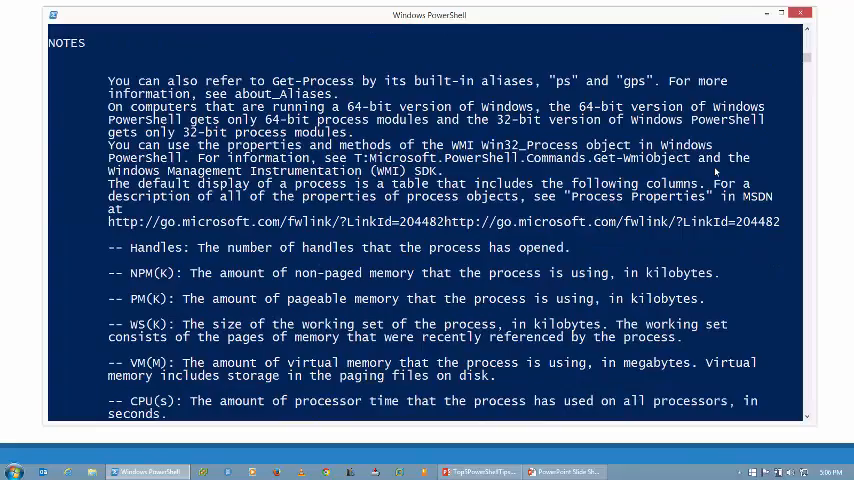
scroll(down, 3)
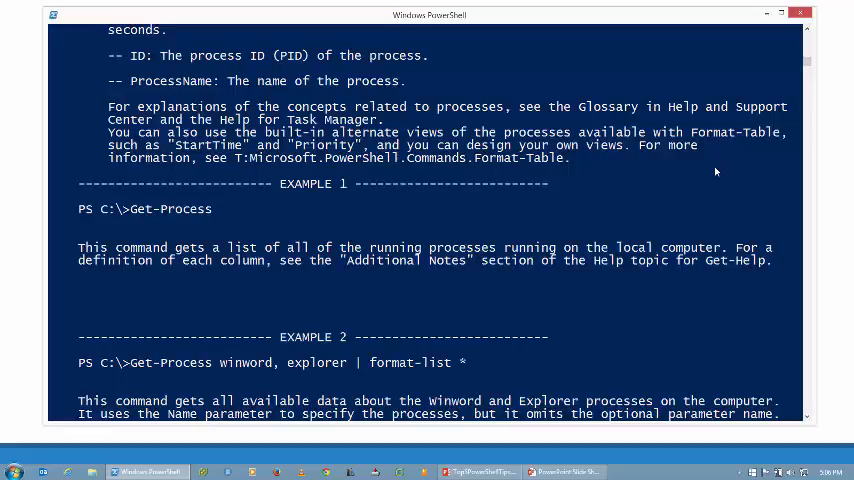
scroll(down, 3)
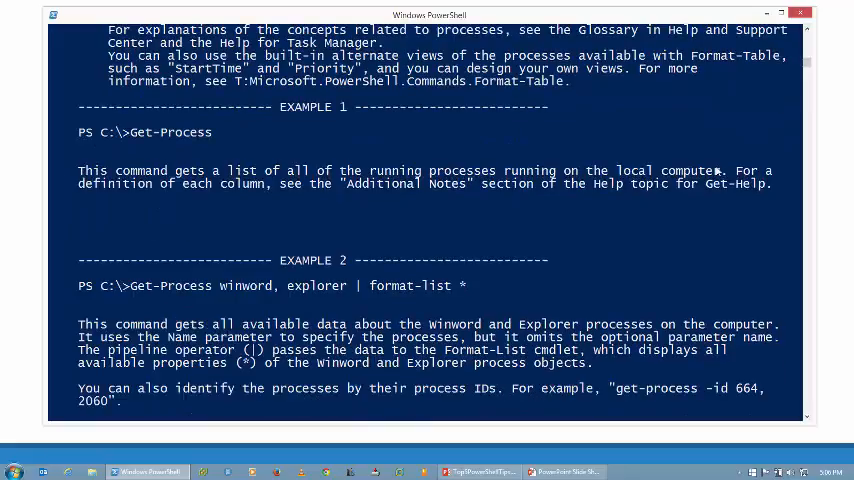
mouse_move(712, 132)
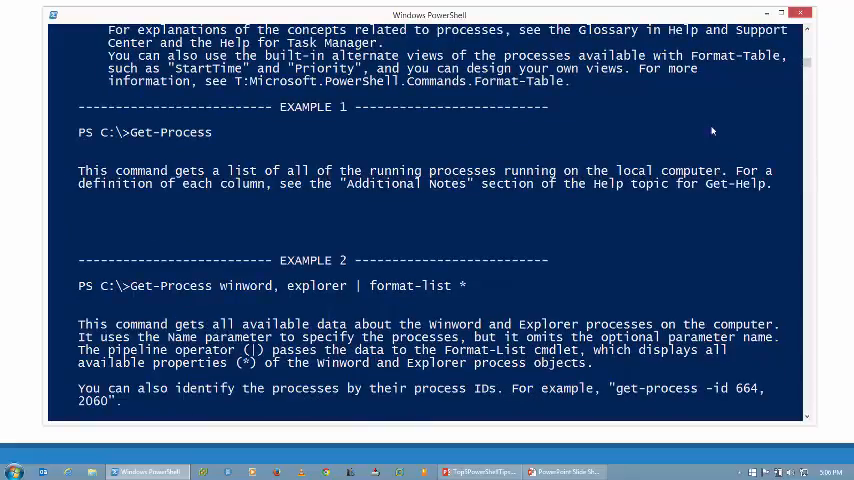
mouse_move(748, 108)
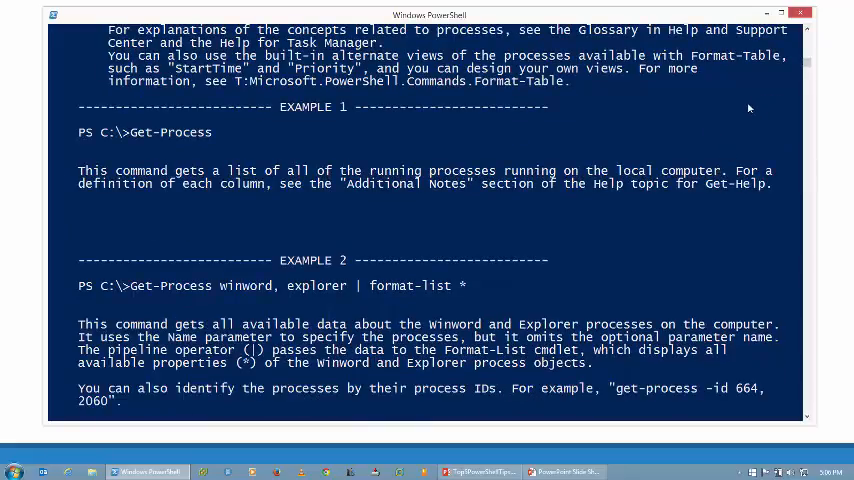
scroll(down, 3)
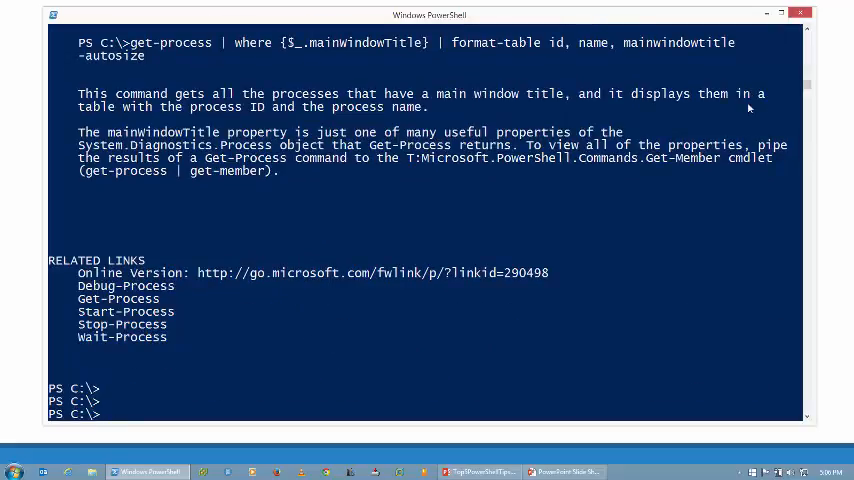
text(cls)
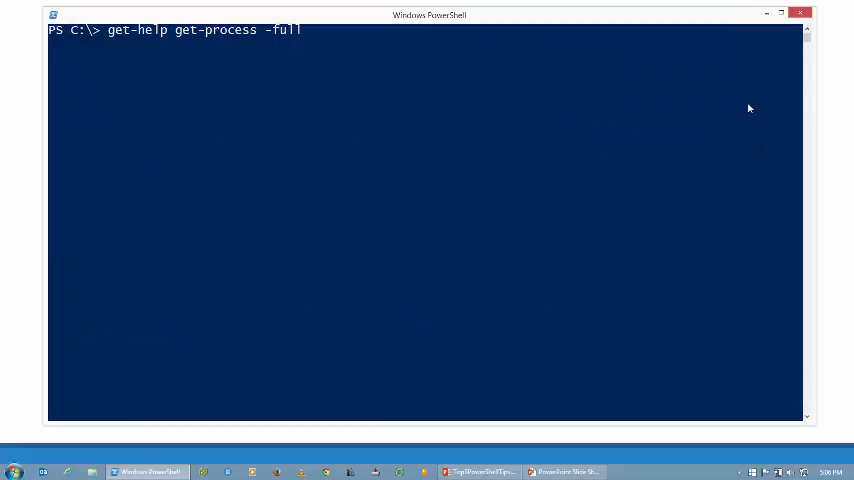
mouse_move(84, 184)
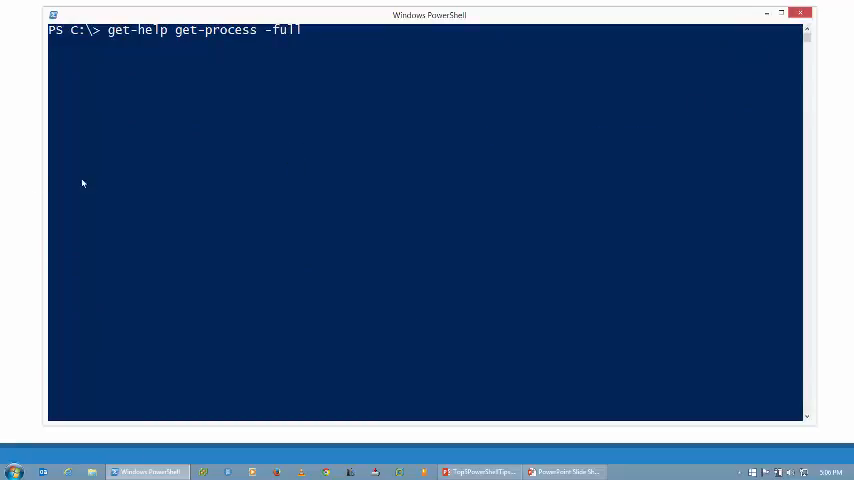
mouse_move(212, 188)
text(get)
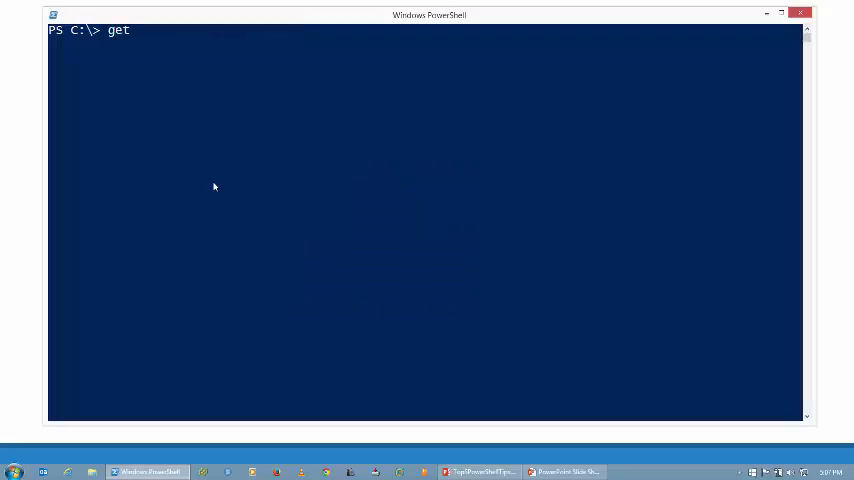
Step: Run get-help about_* to list all conceptual topics and mark the about_WMI entry
text(-h)
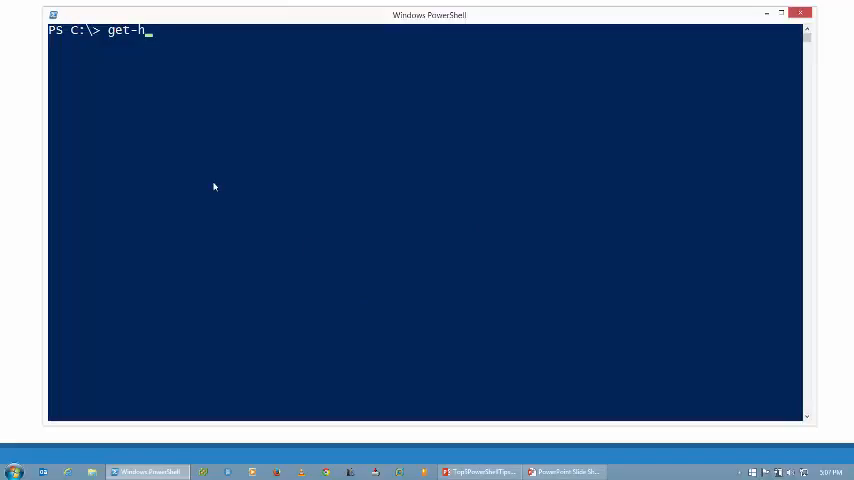
text(elp abo)
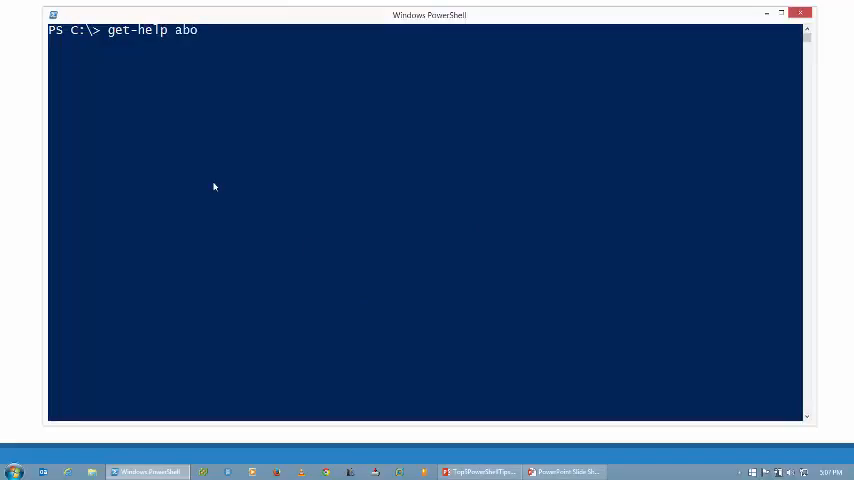
text(ut_)
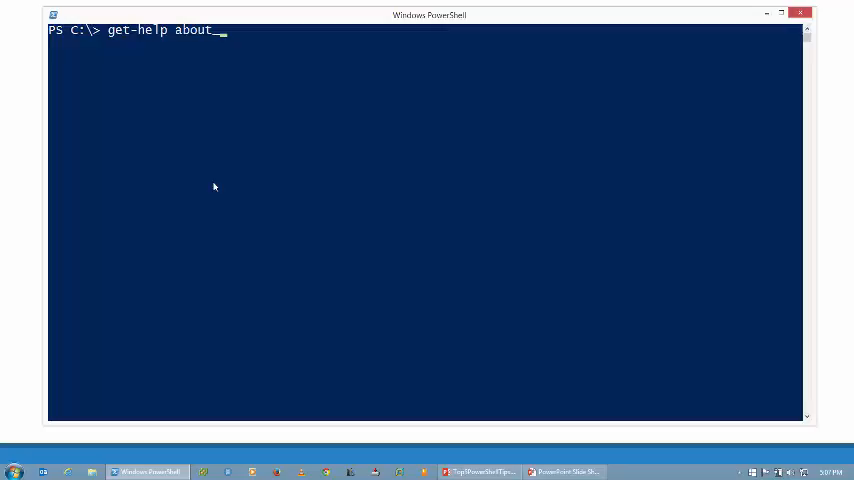
text(*)
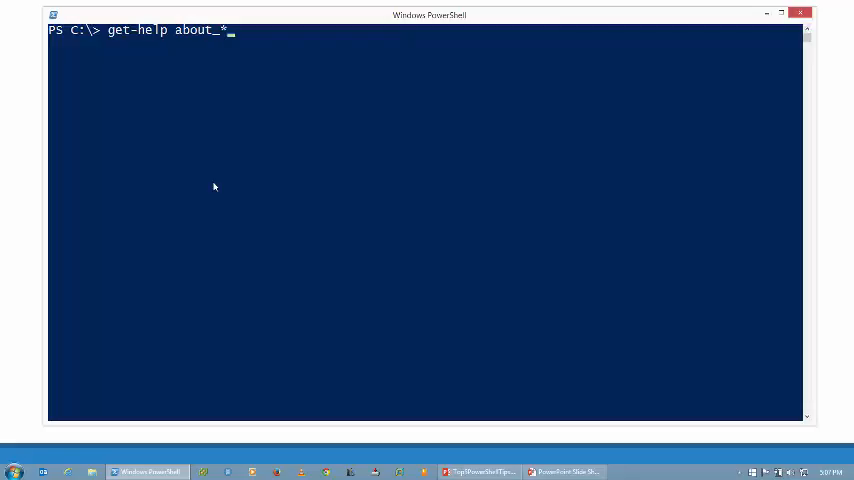
key(Return)
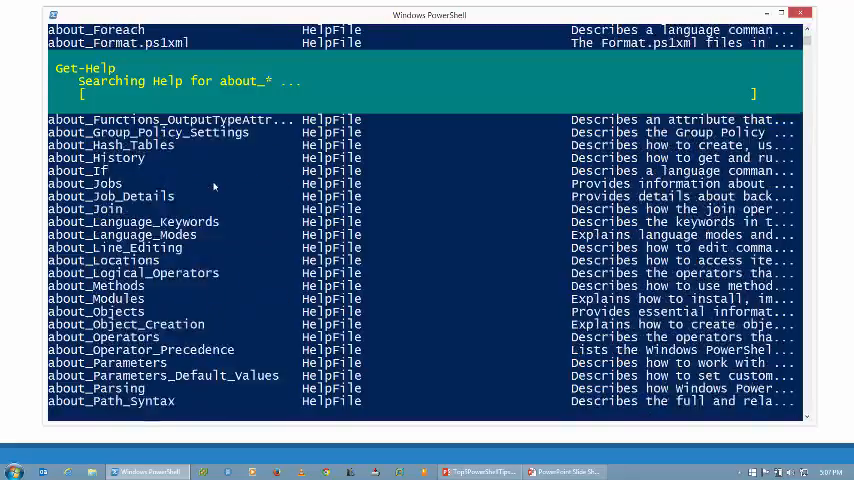
scroll(down, 3)
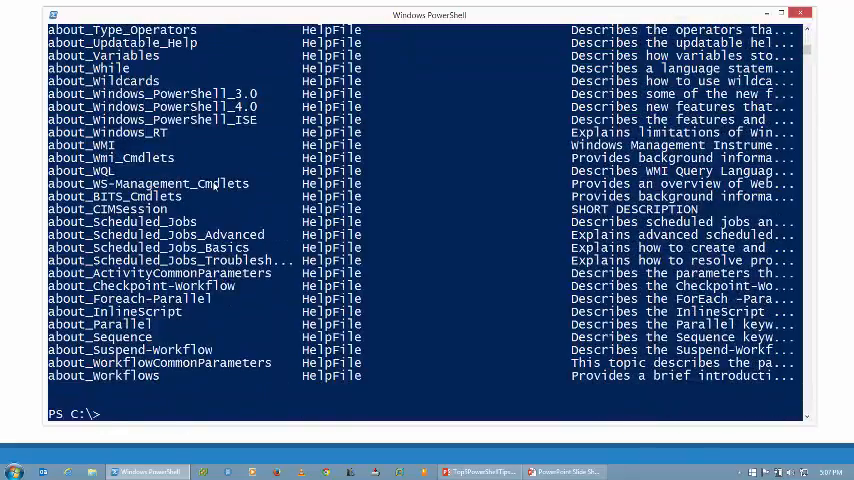
mouse_move(212, 158)
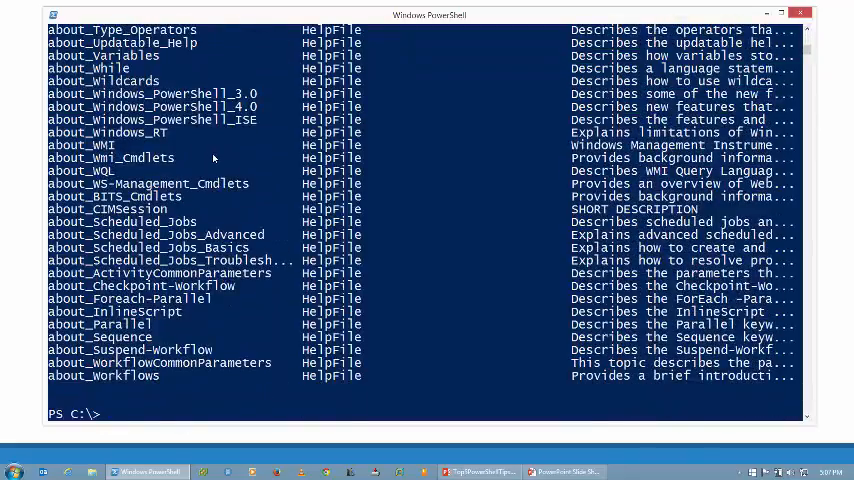
scroll(up, 3)
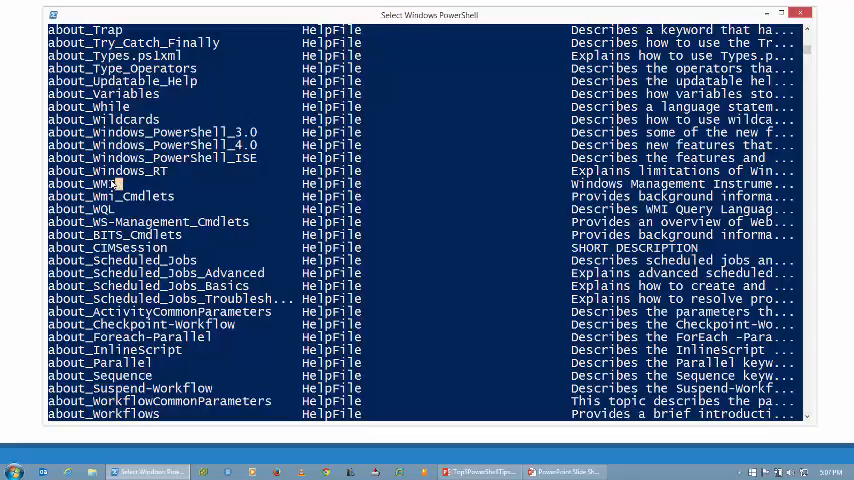
click(82, 184)
text(get-)
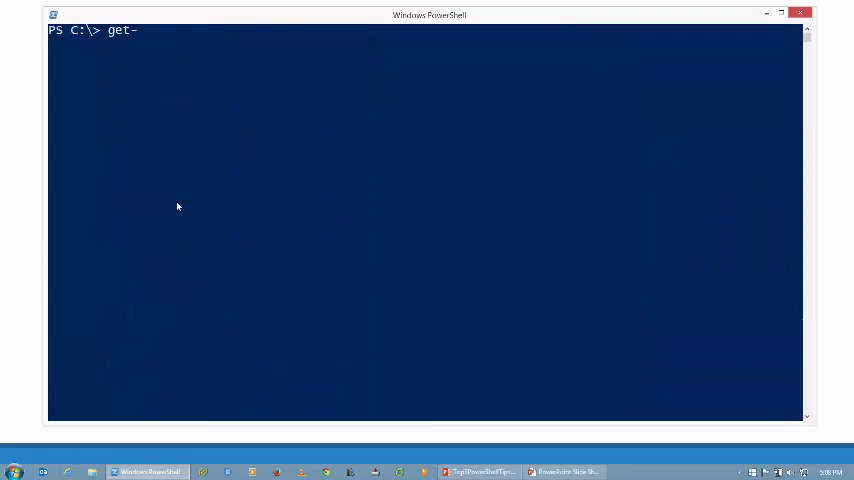
Step: Run get-help about_wmi and read through the Windows Management Instrumentation topic
text(help about)
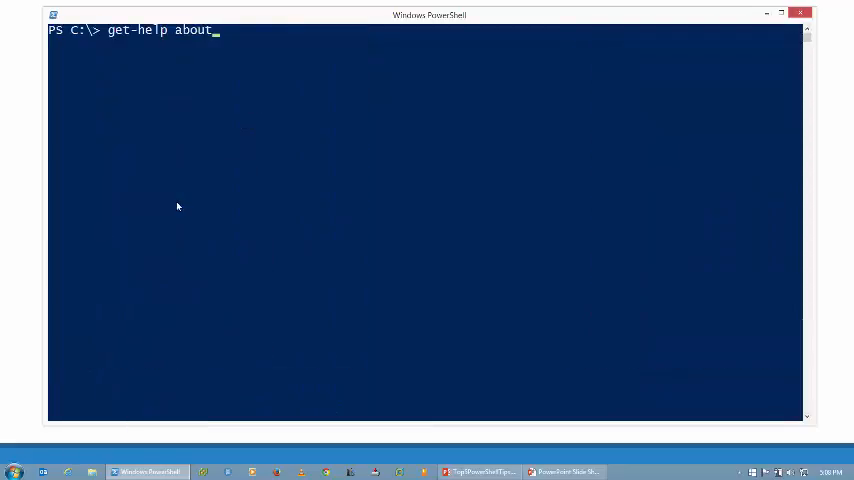
text(_wmi)
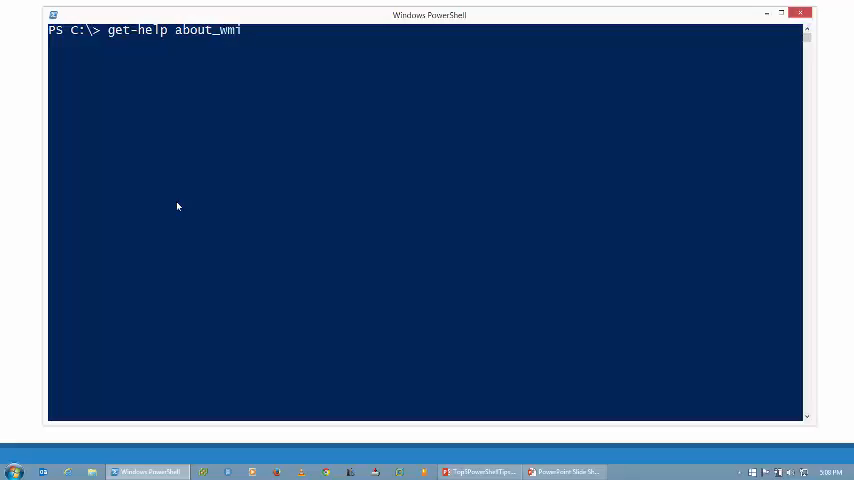
key(Return)
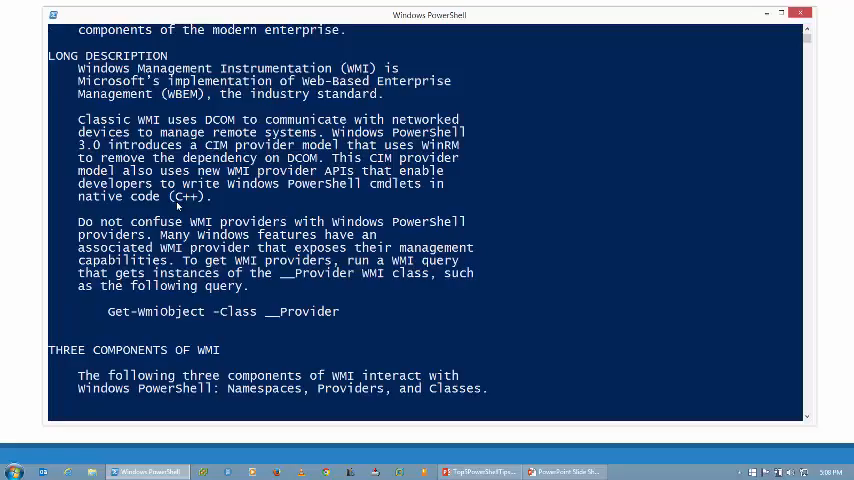
scroll(down, 3)
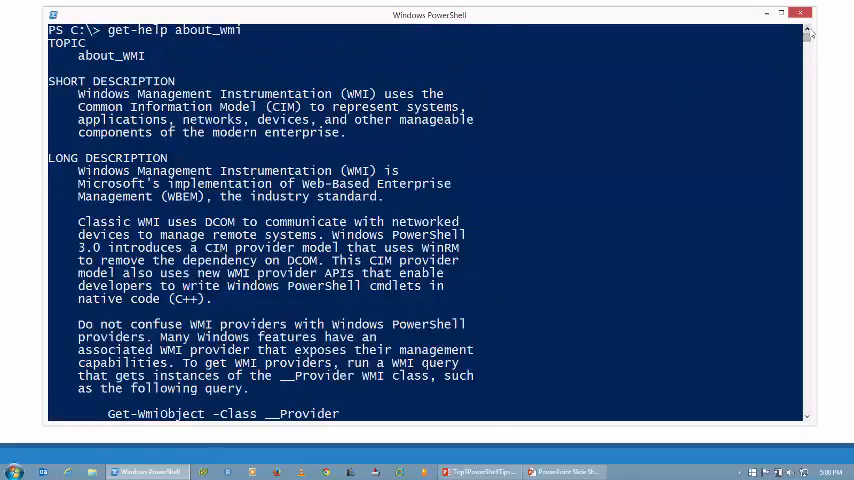
mouse_move(714, 168)
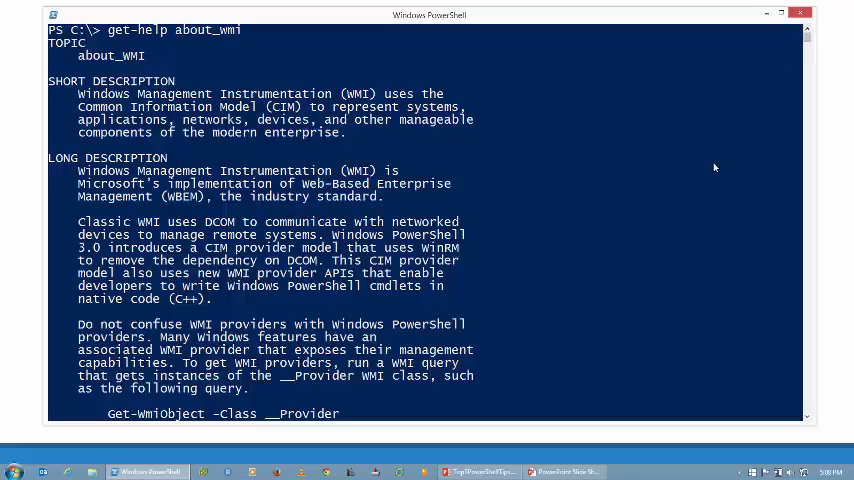
scroll(down, 3)
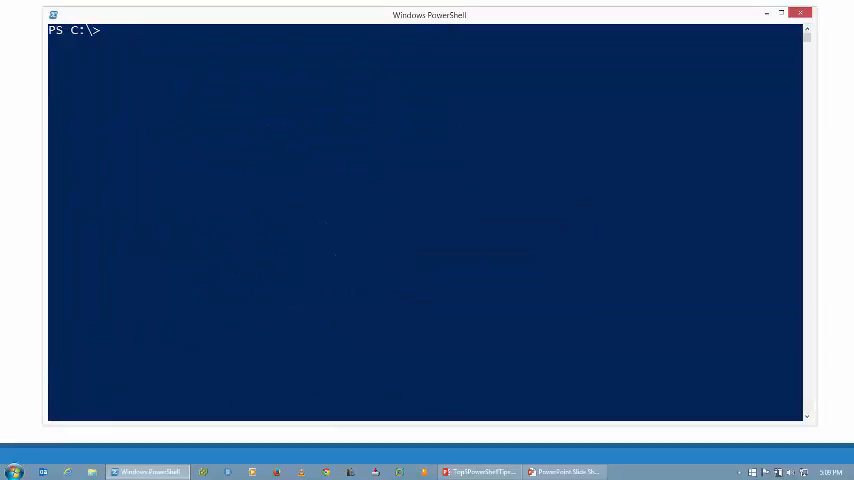
Step: Run get-help get-process -ShowWindow to open the help in its own window
text(get-help)
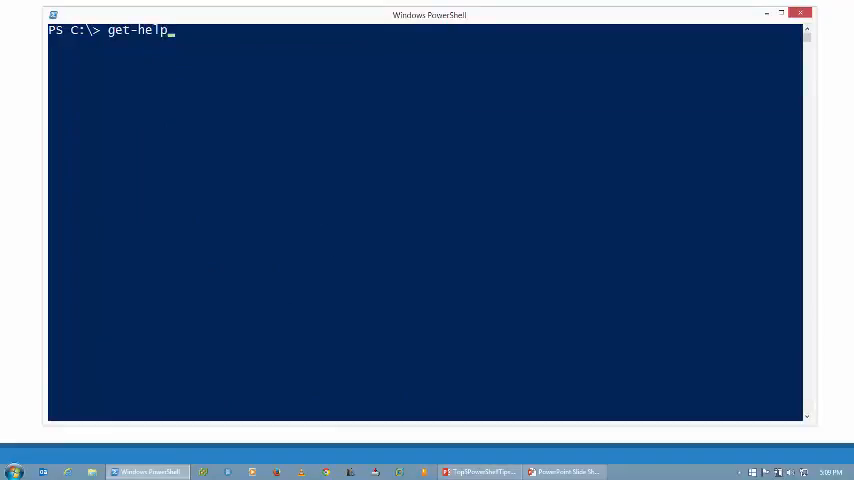
text(get-process -)
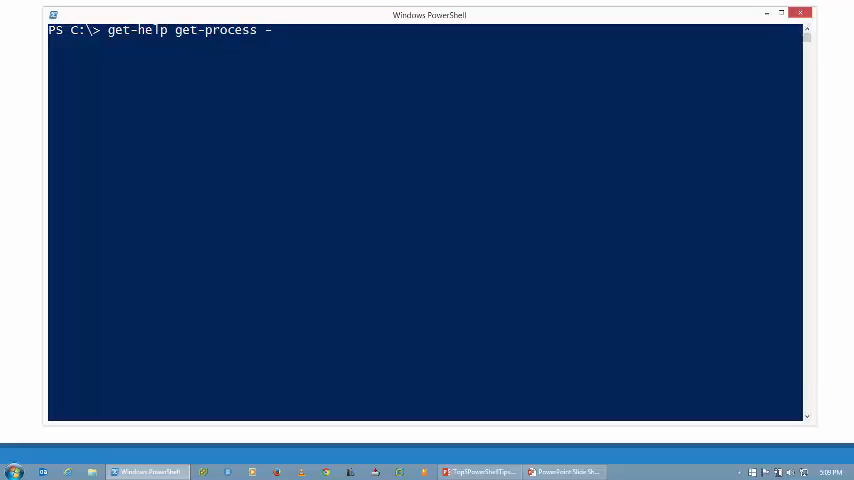
text(ShowWindow)
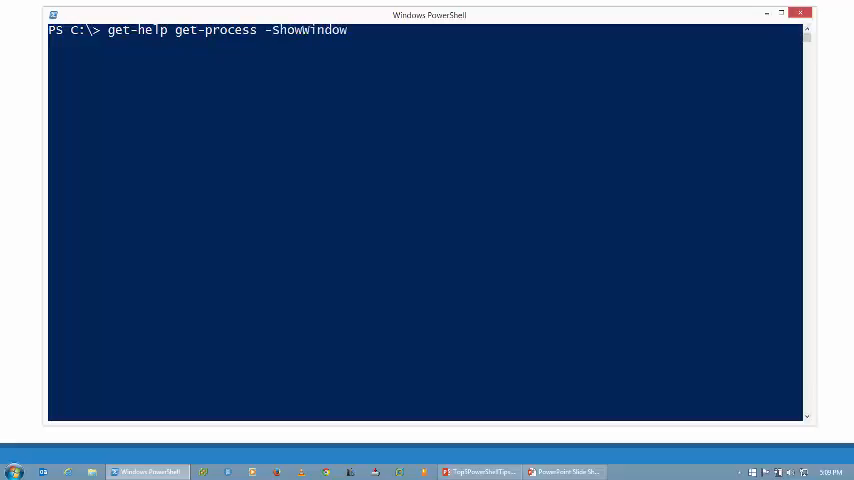
key(Return)
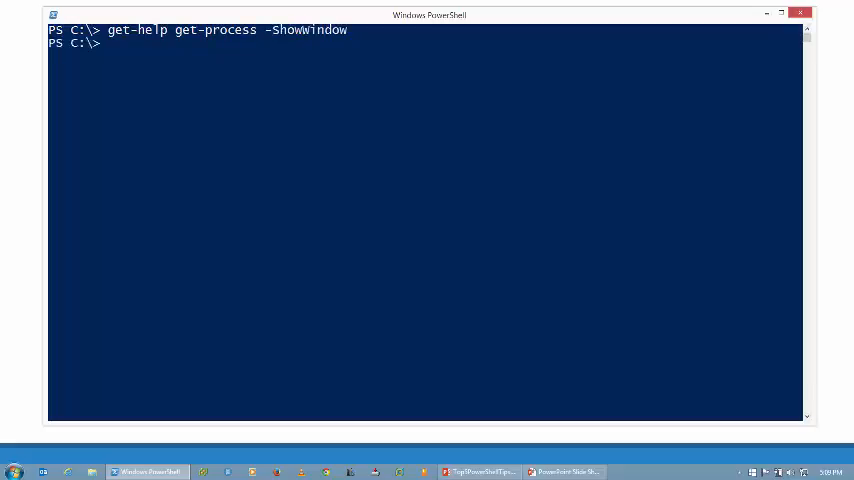
key(Return)
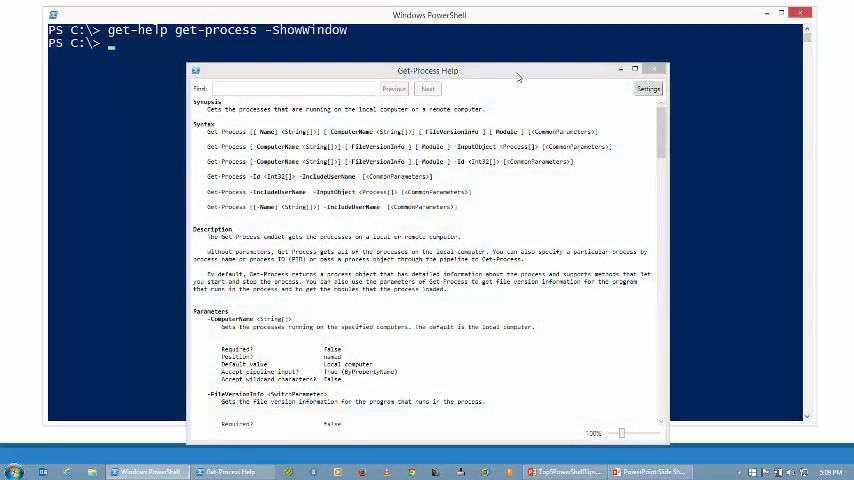
Step: Maximize the Get-Process Help window so it fills the screen
click(636, 68)
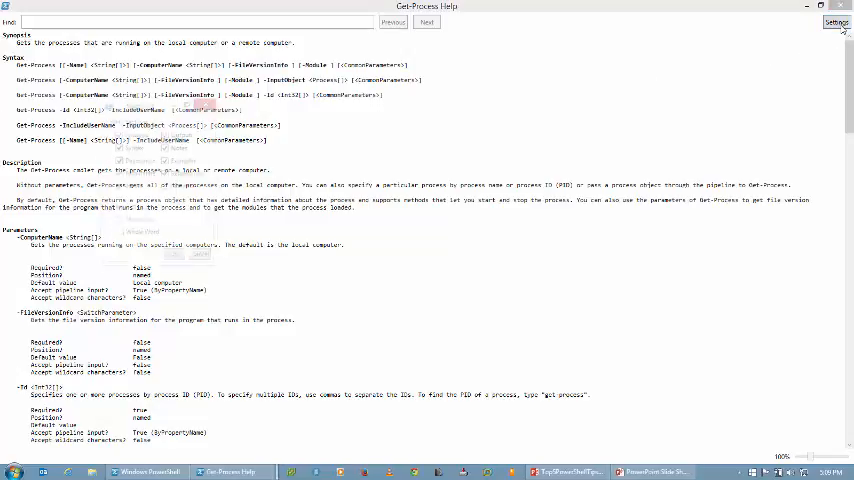
Step: Open the Settings dialog of the Get-Process help window
click(836, 22)
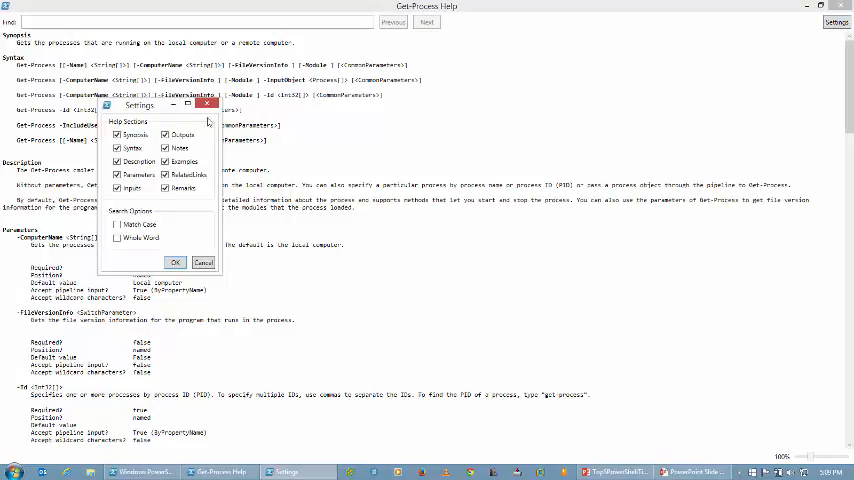
mouse_move(144, 148)
text(cpu)
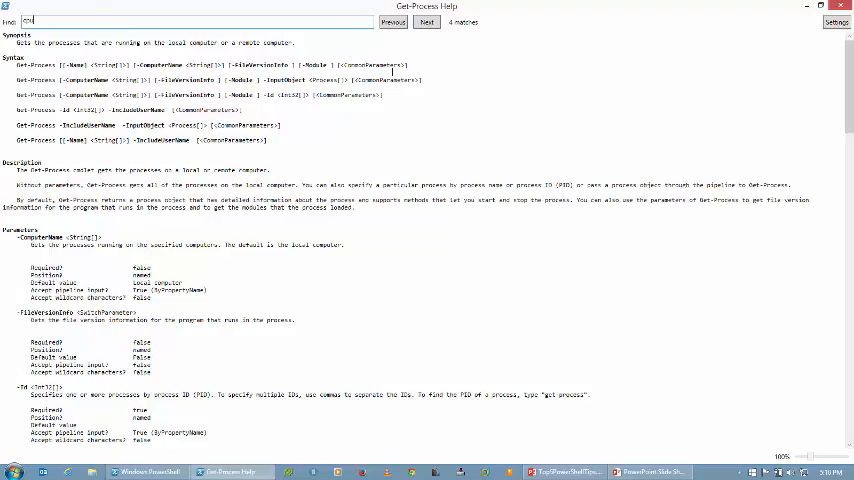
Step: Scroll down to the EXAMPLES section of the help window, then return to the console
scroll(down, 3)
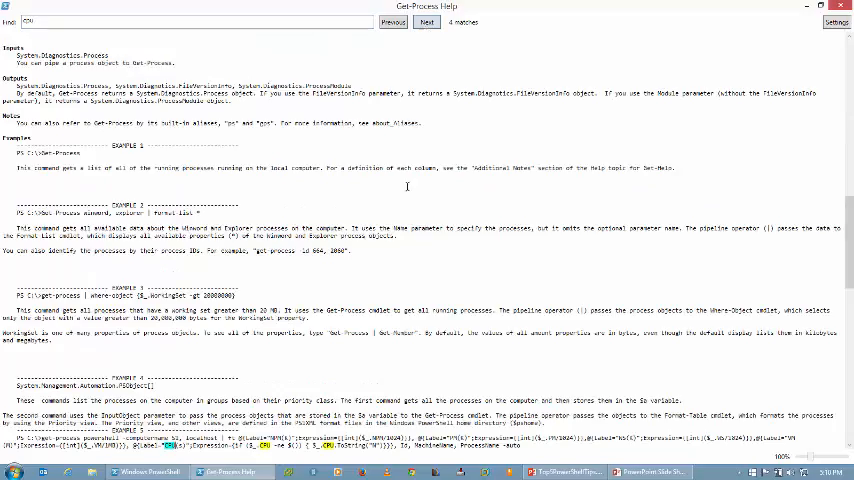
scroll(down, 3)
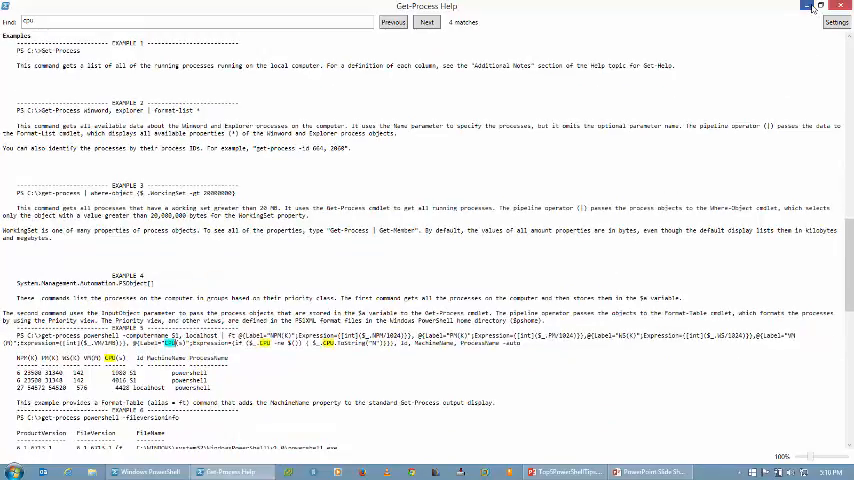
click(836, 6)
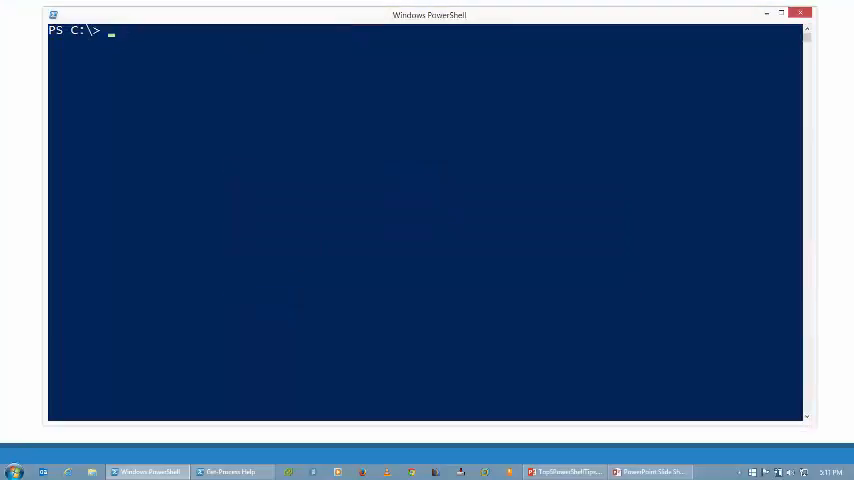
Step: Run get-command and browse the full list of cmdlets, functions and aliases
text(get-command)
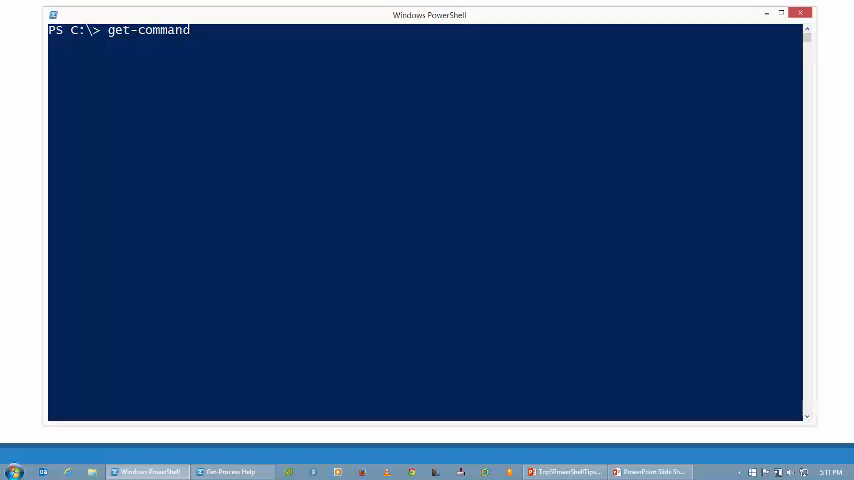
key(Return)
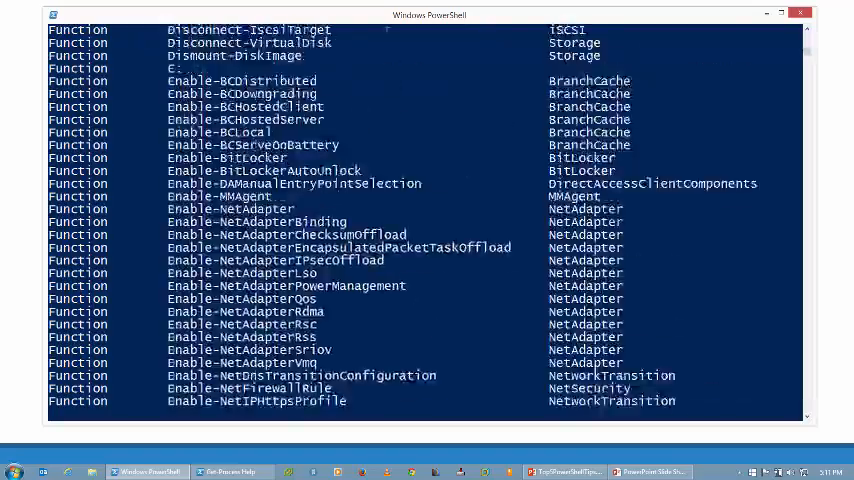
scroll(down, 3)
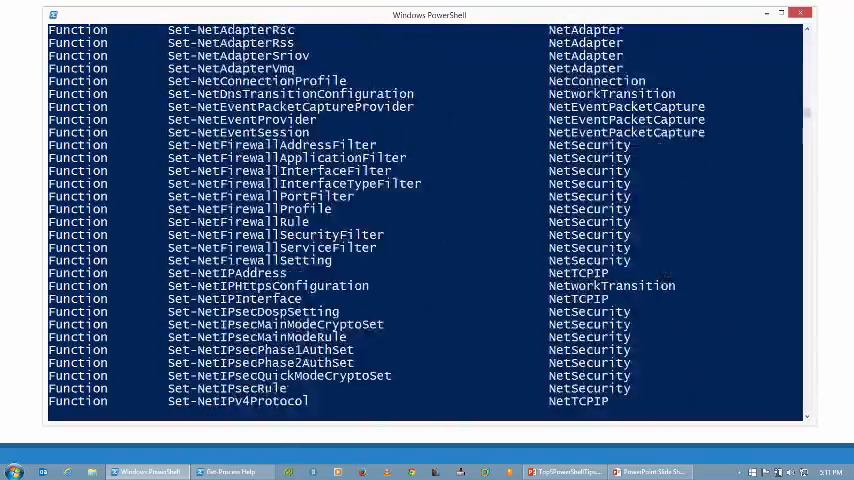
scroll(up, 3)
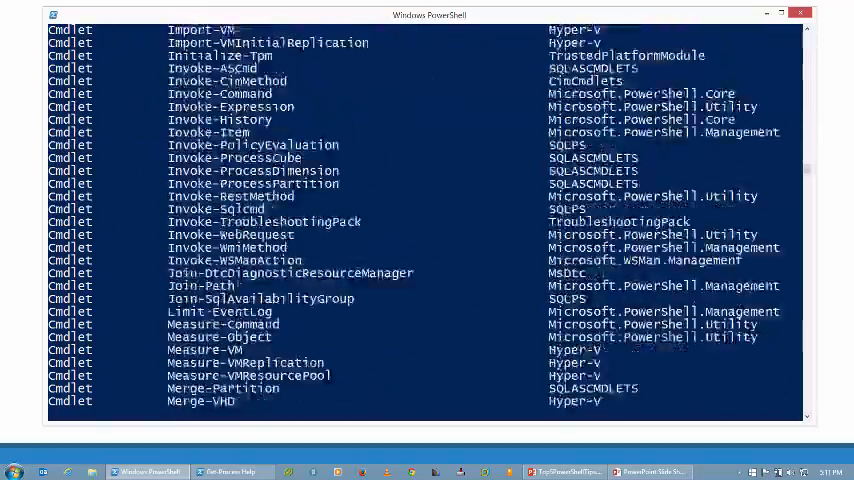
scroll(down, 3)
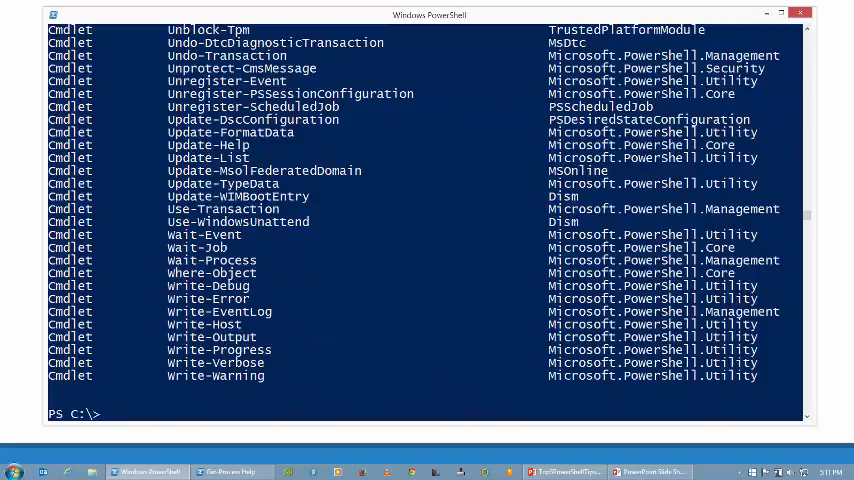
mouse_move(474, 6)
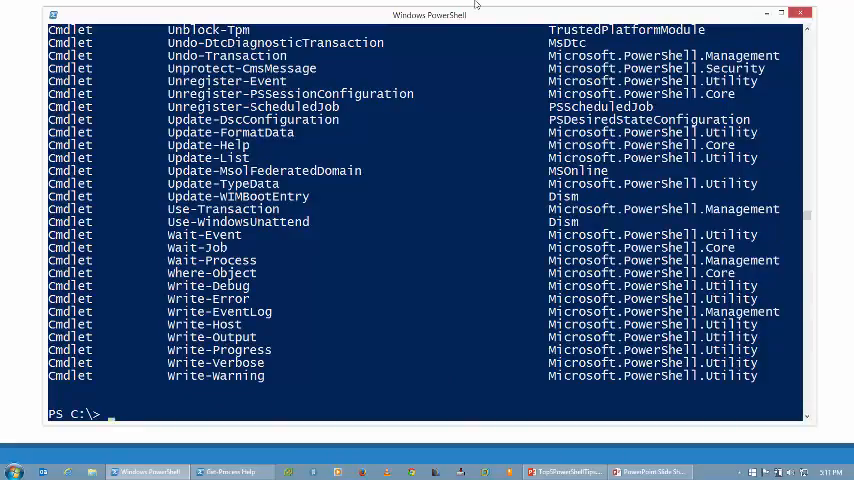
scroll(up, 3)
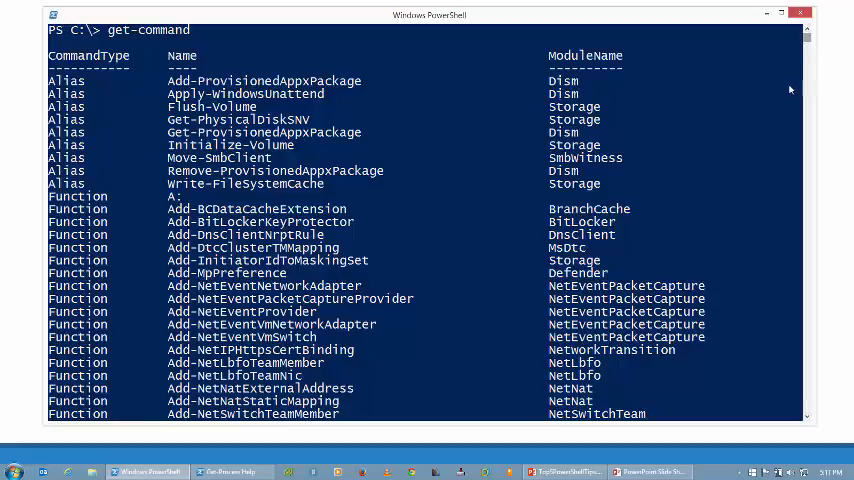
scroll(down, 3)
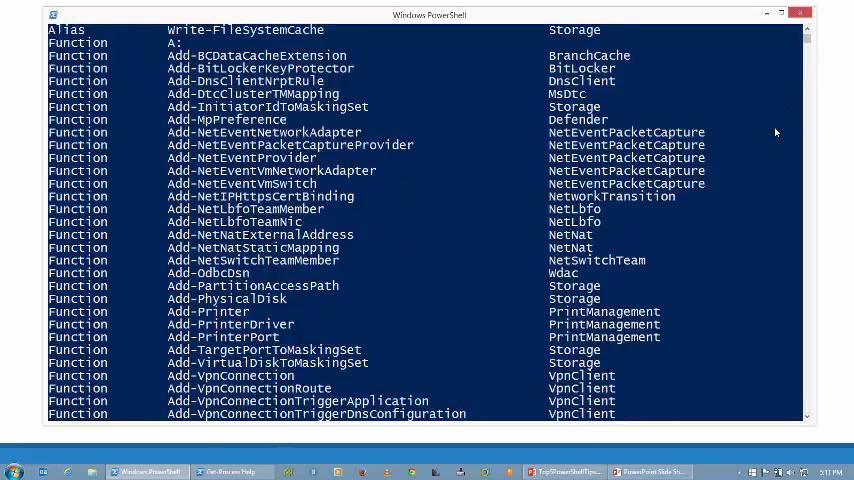
scroll(down, 3)
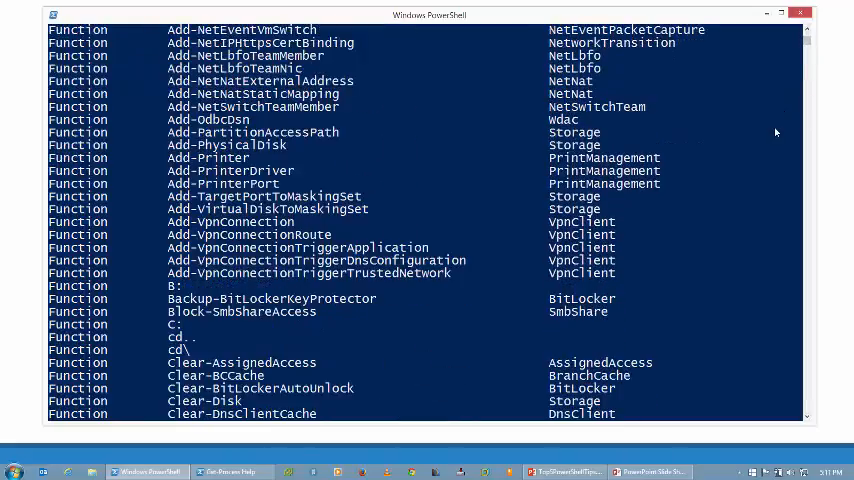
scroll(down, 3)
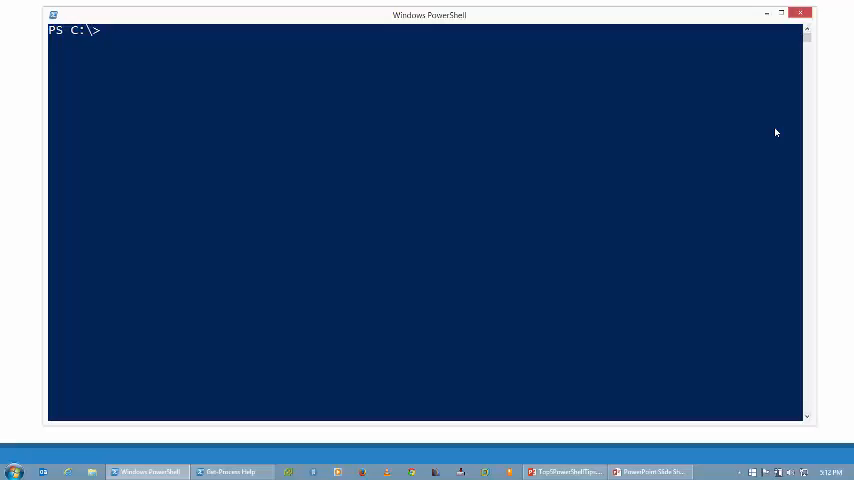
Step: Run Get-Command -noun service to list the service-related commands
text(get-)
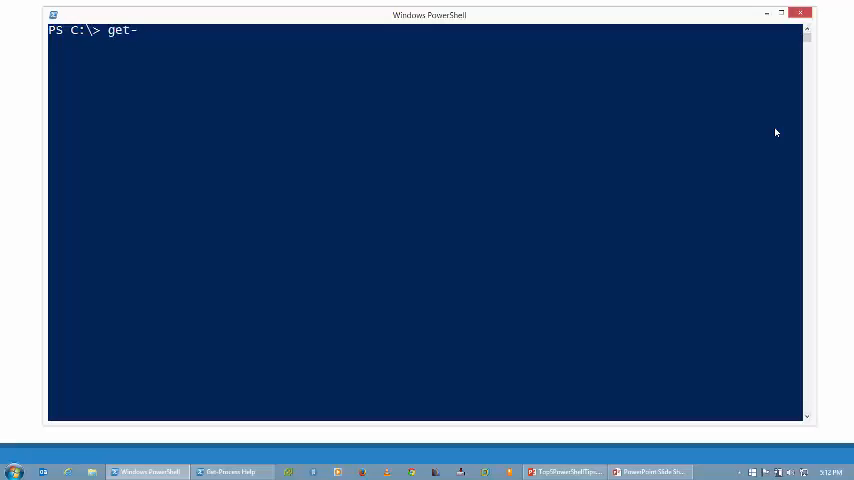
text(comm)
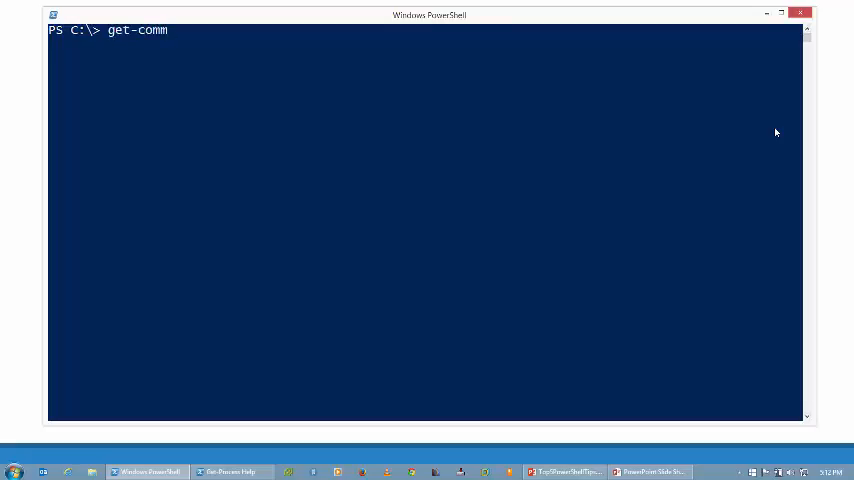
text(and -)
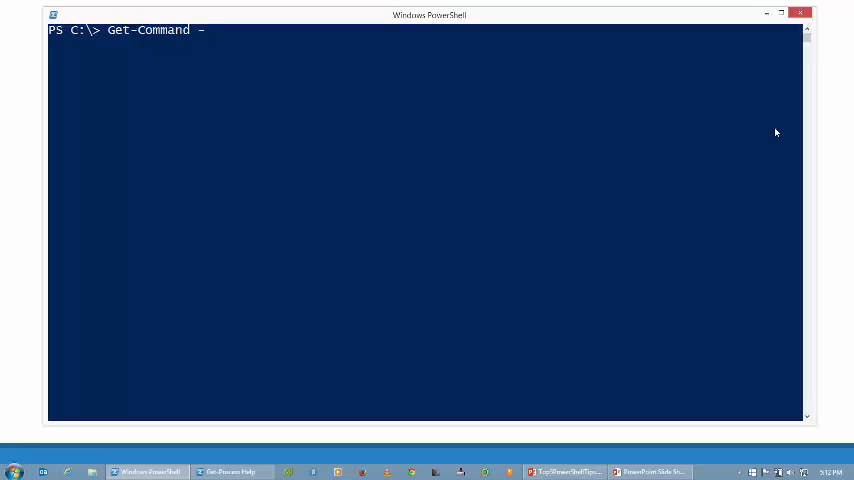
text(noun)
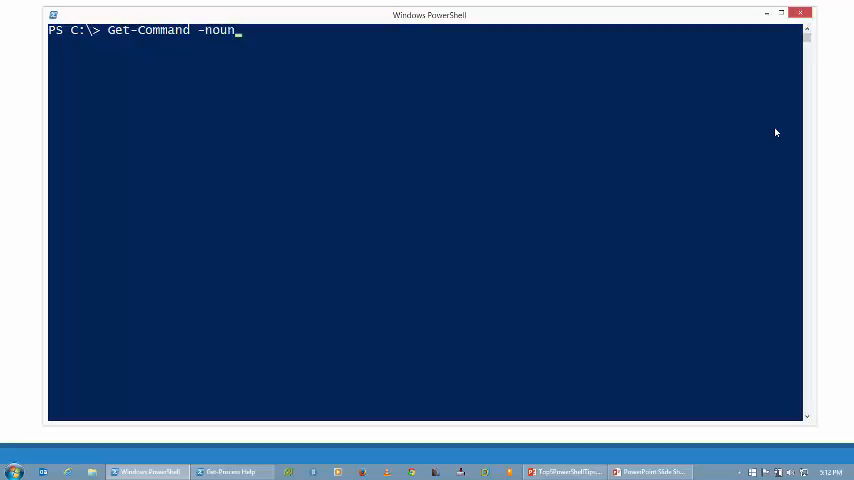
text(service)
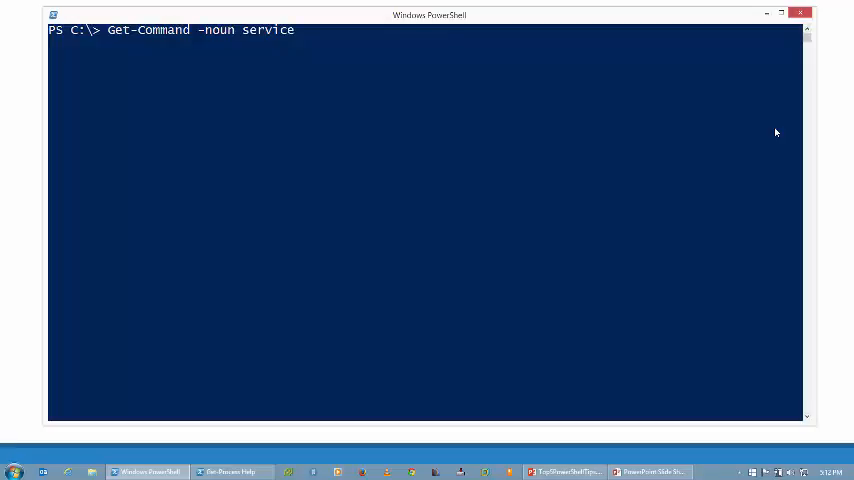
key(Return)
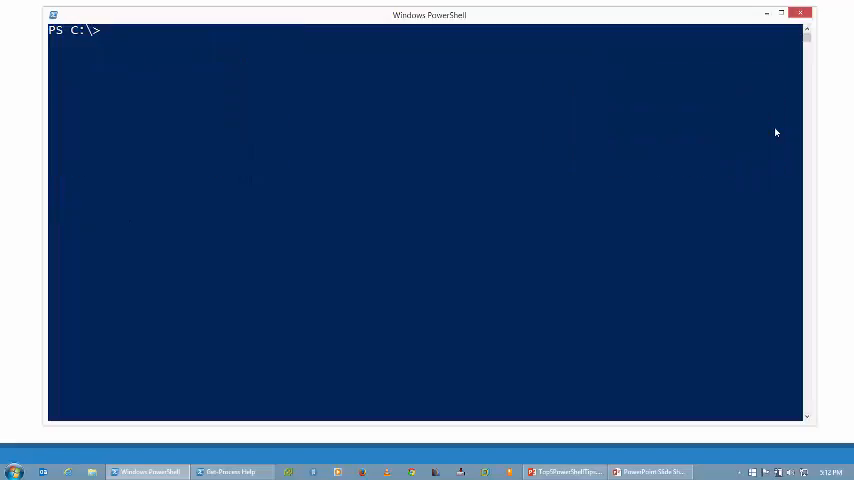
Step: Run Get-Command -Verb add and scroll through every alias, function and cmdlet it lists
text(Get-Command)
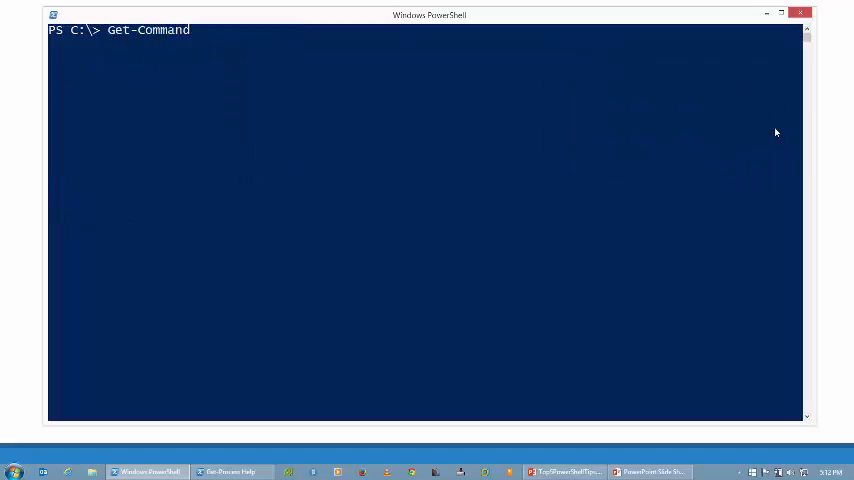
text(-v)
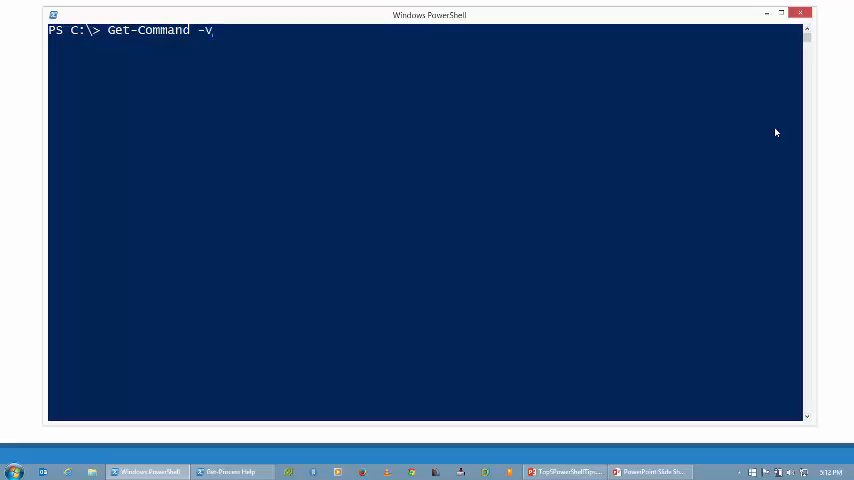
text(erb)
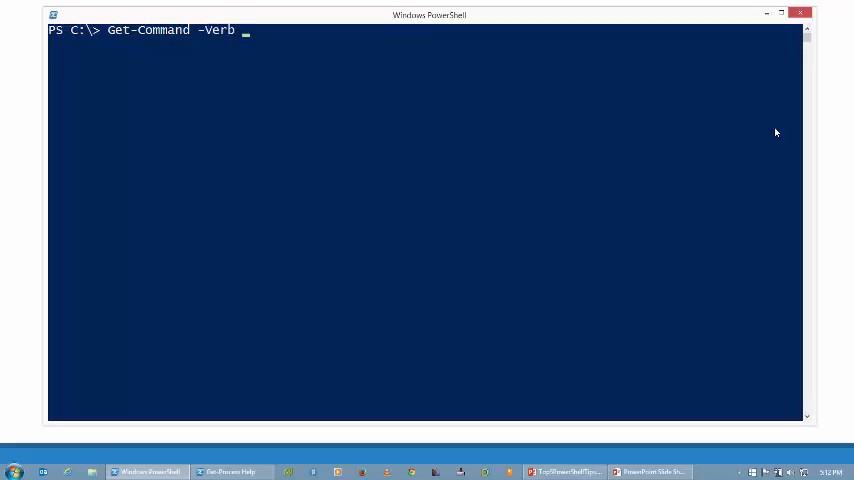
text(add)
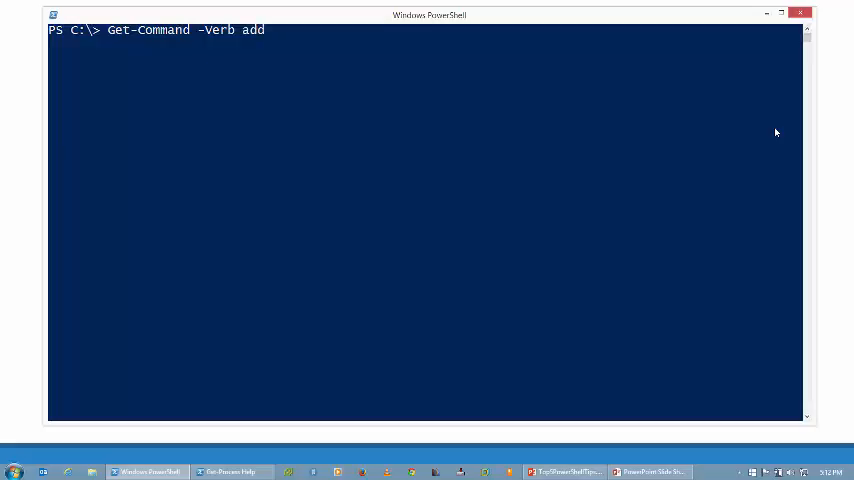
key(Return)
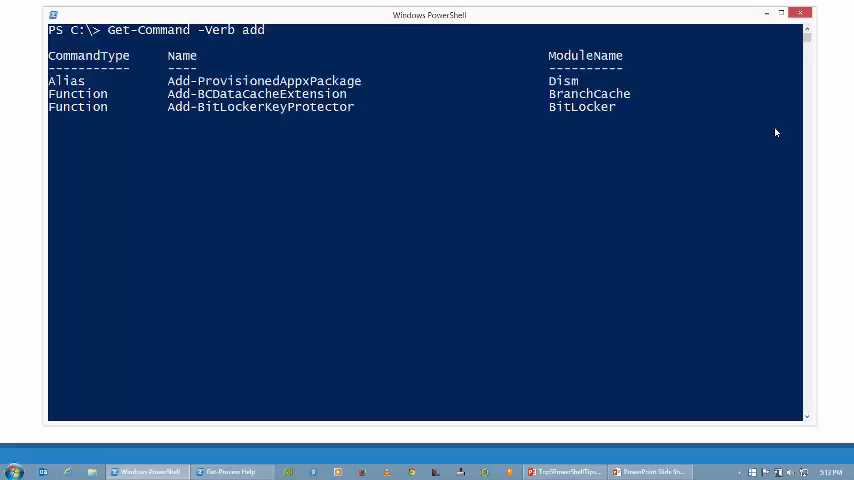
scroll(down, 3)
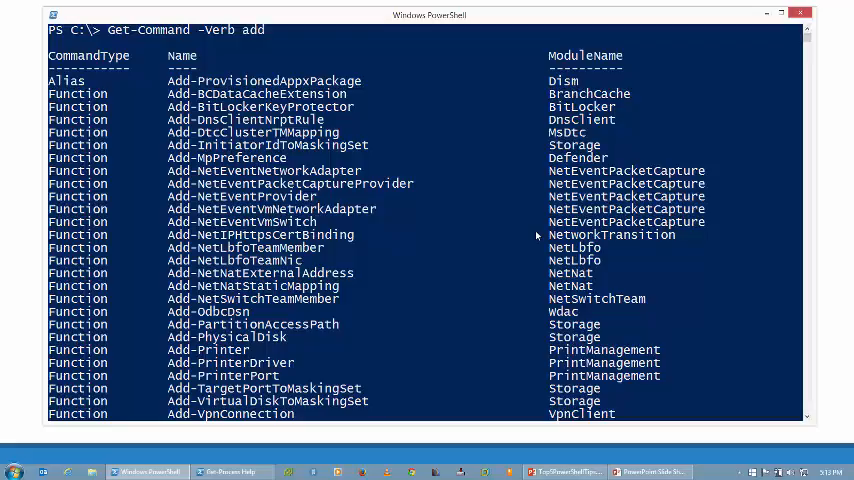
scroll(down, 3)
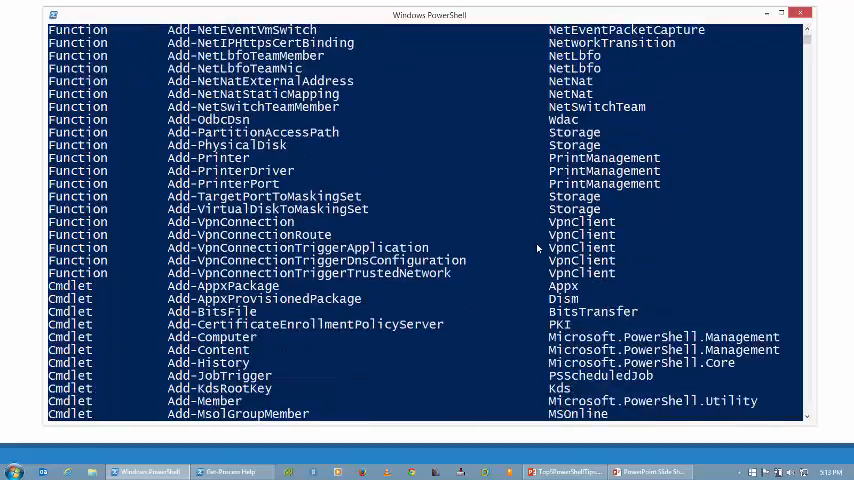
scroll(down, 3)
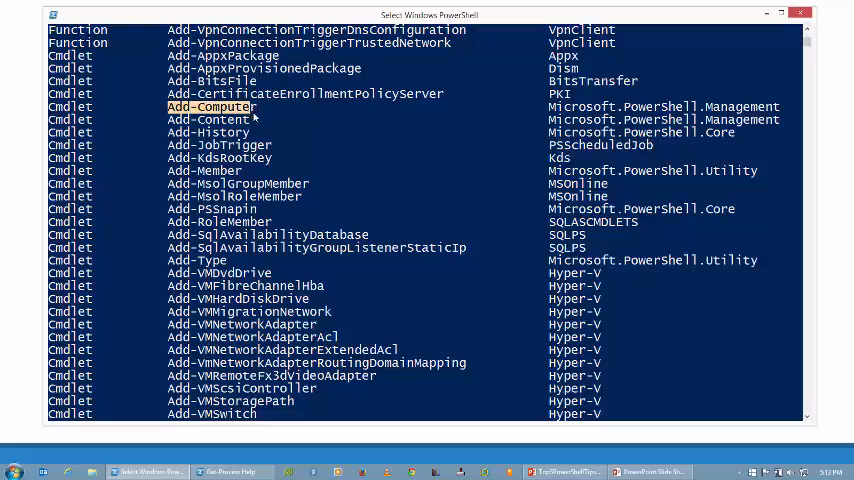
mouse_move(400, 112)
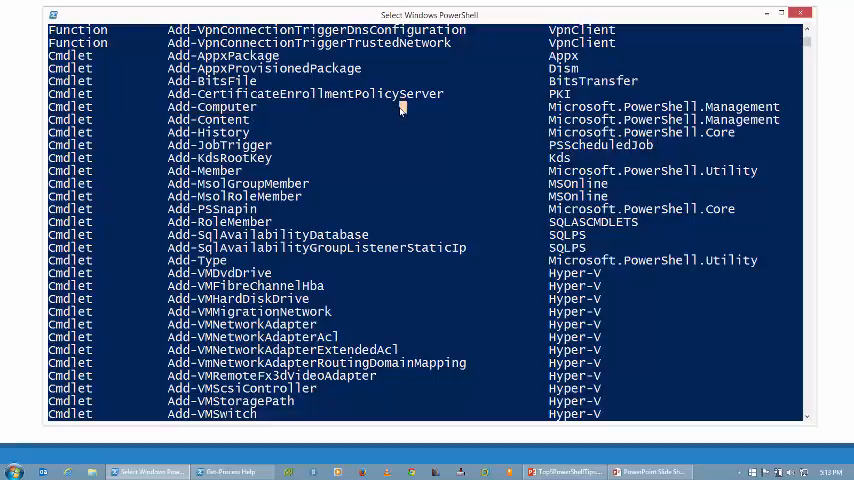
scroll(down, 3)
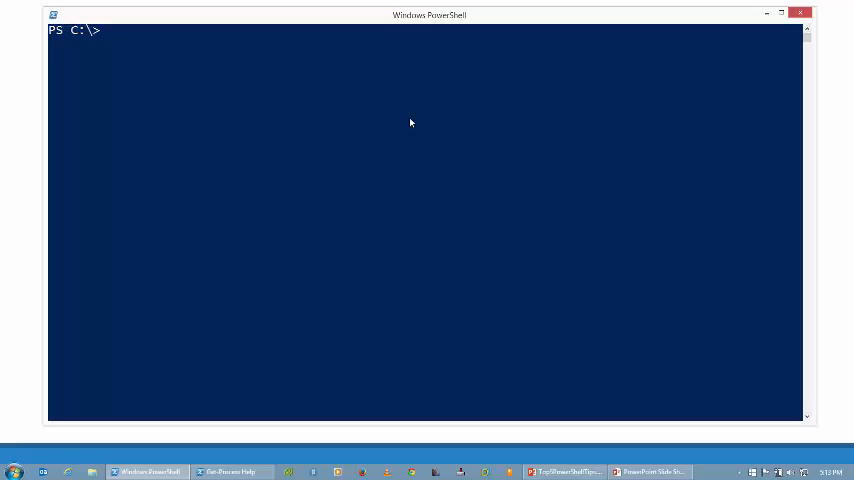
Step: Run get-command -ParameterName computername to list cmdlets like Add-Computer, Get-Process and Restart-Computer
text(get)
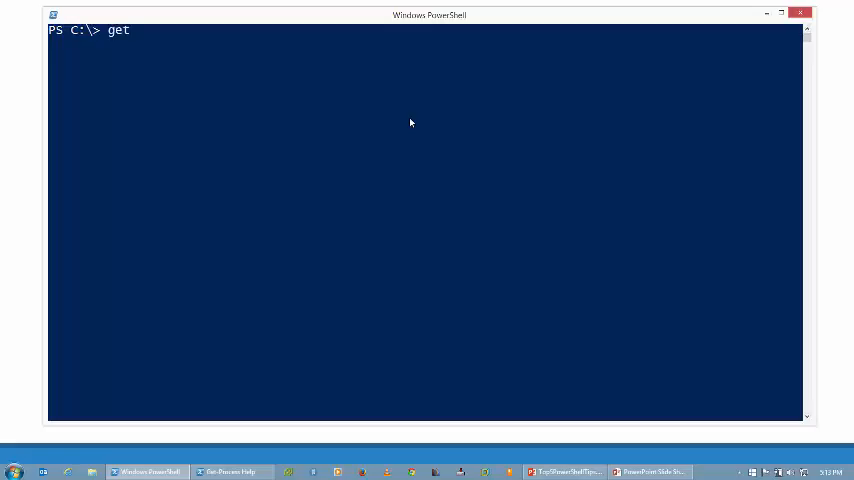
text(-command)
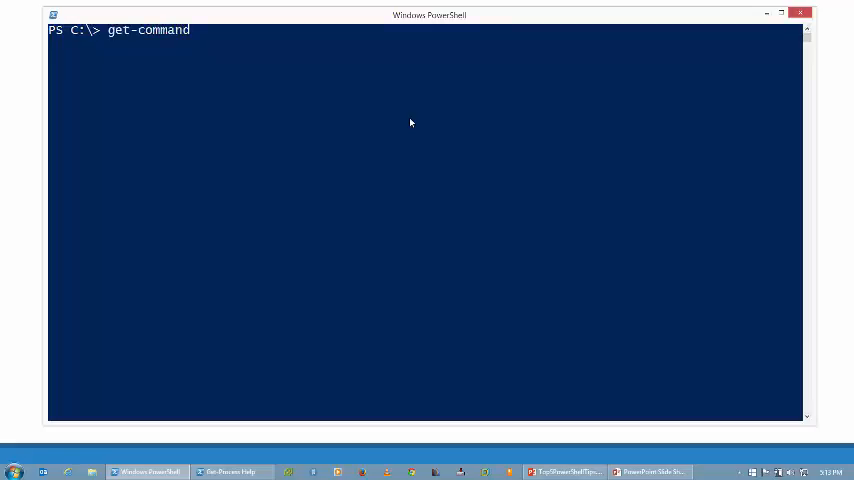
text(-ParameterName)
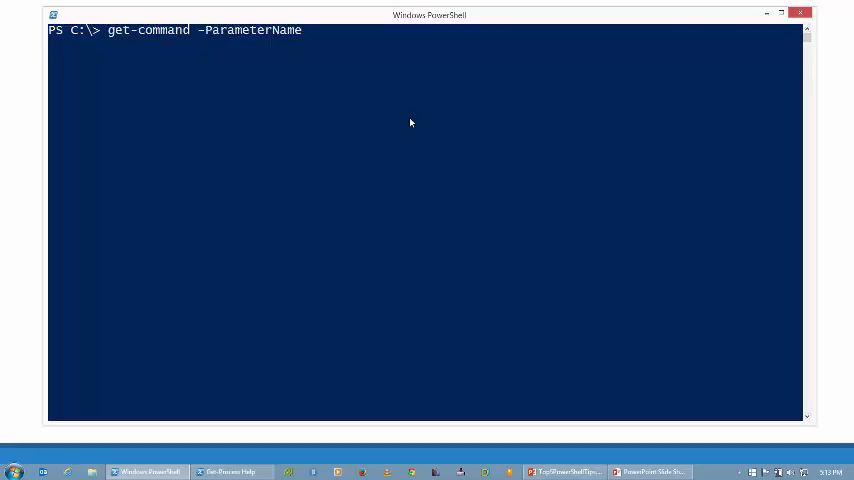
text(c)
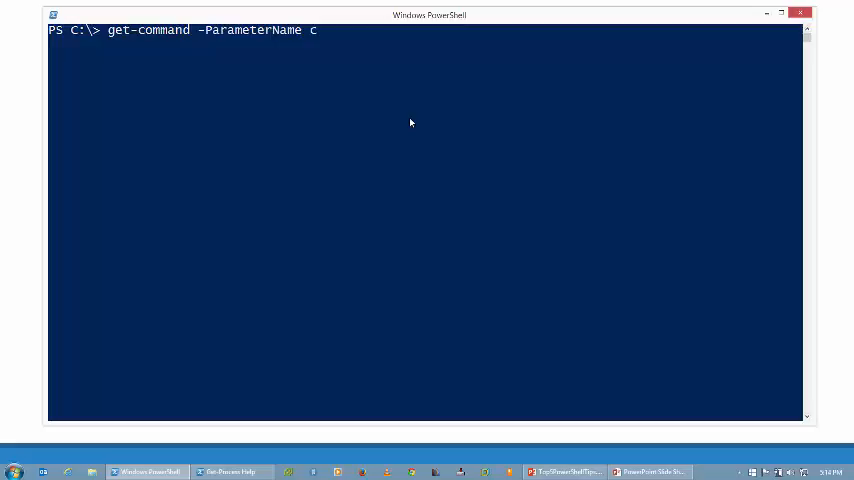
text(omputername)
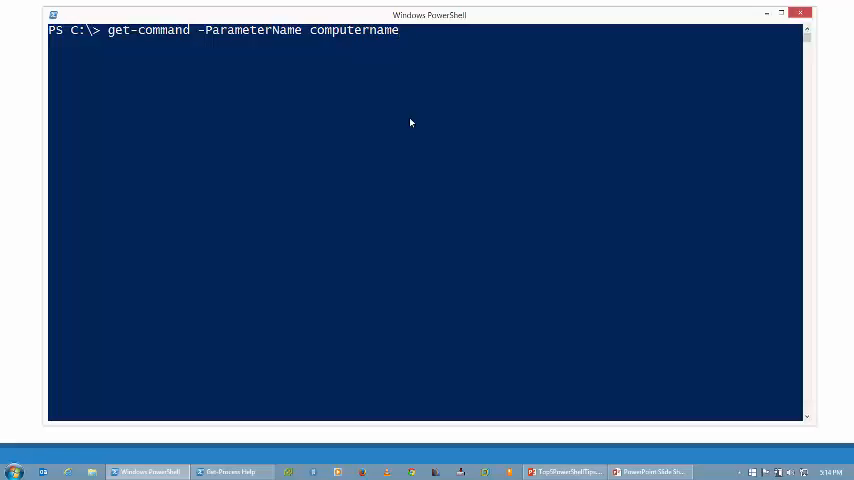
key(Return)
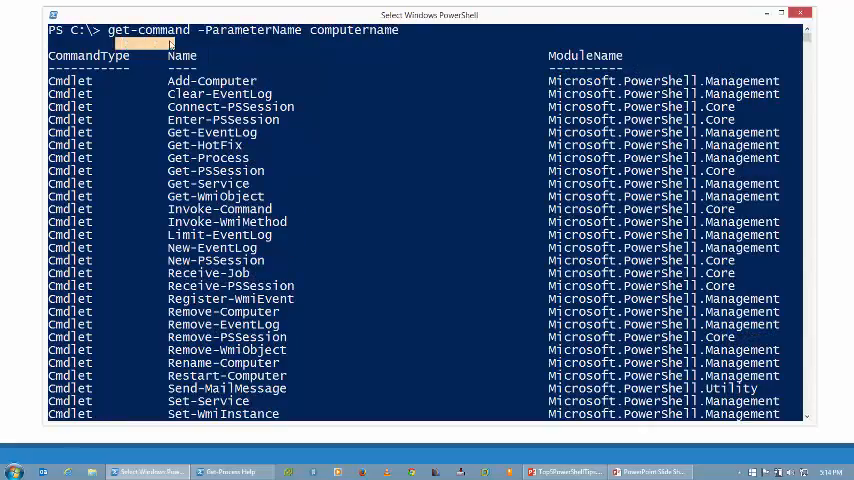
mouse_move(210, 52)
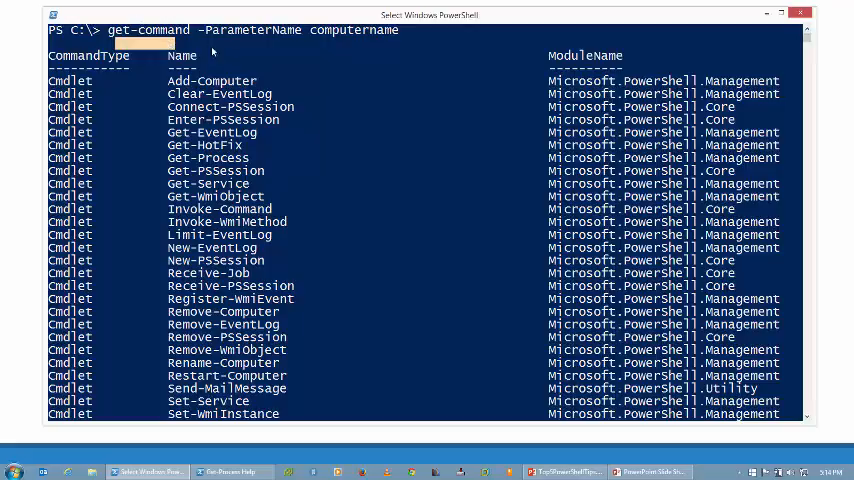